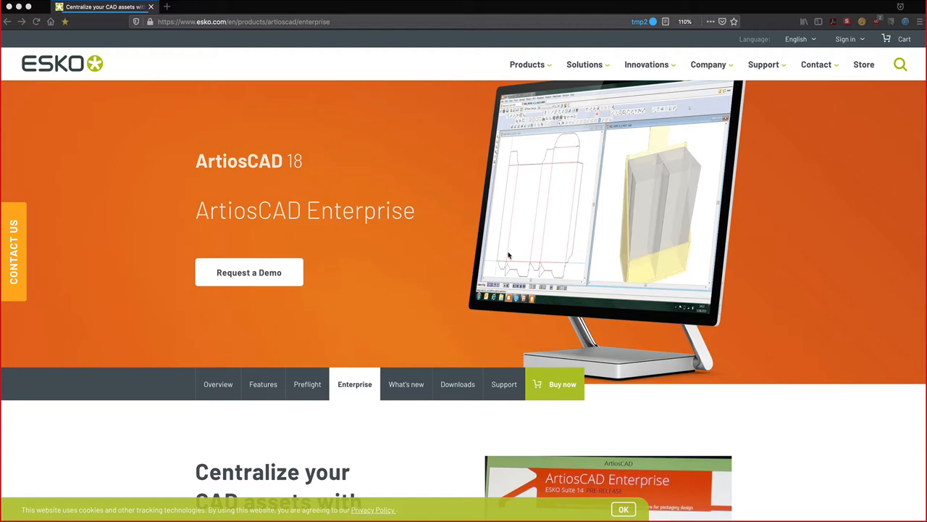
# Step: Scroll the ArtiosCAD Enterprise page down to the 'What does ArtiosCAD Enterprise offer?' list
pyautogui.scroll(-3)
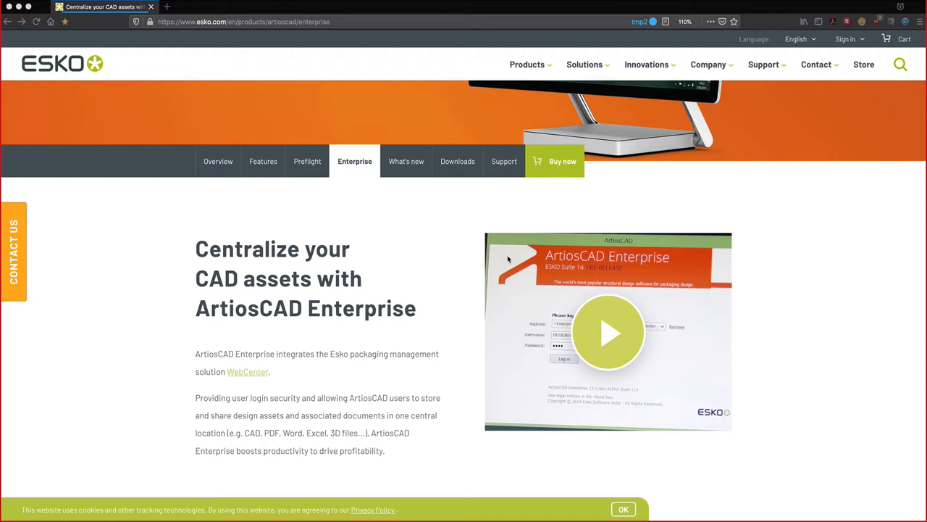
pyautogui.scroll(-3)
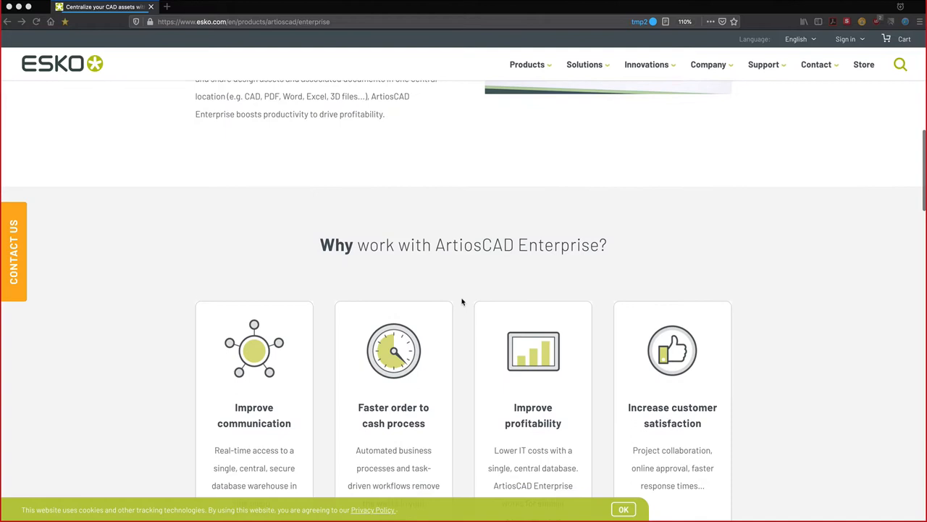
pyautogui.scroll(-3)
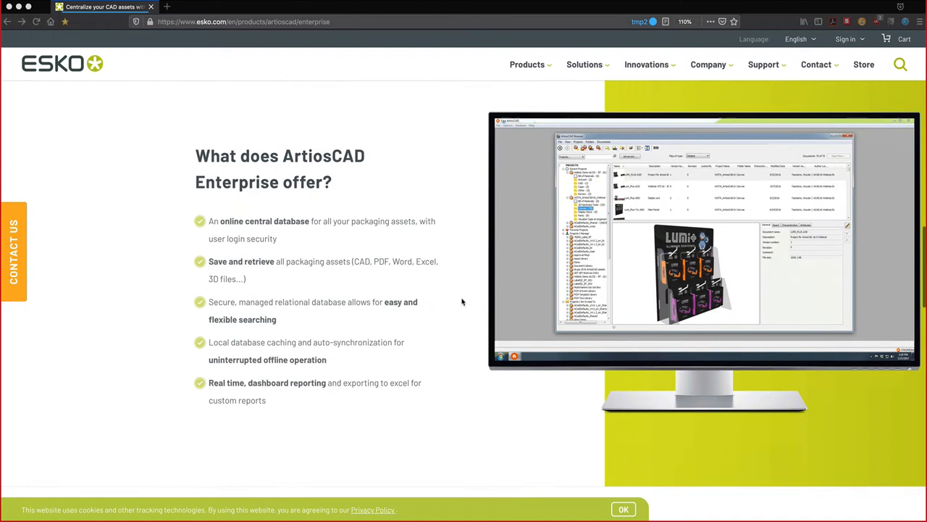
pyautogui.scroll(-3)
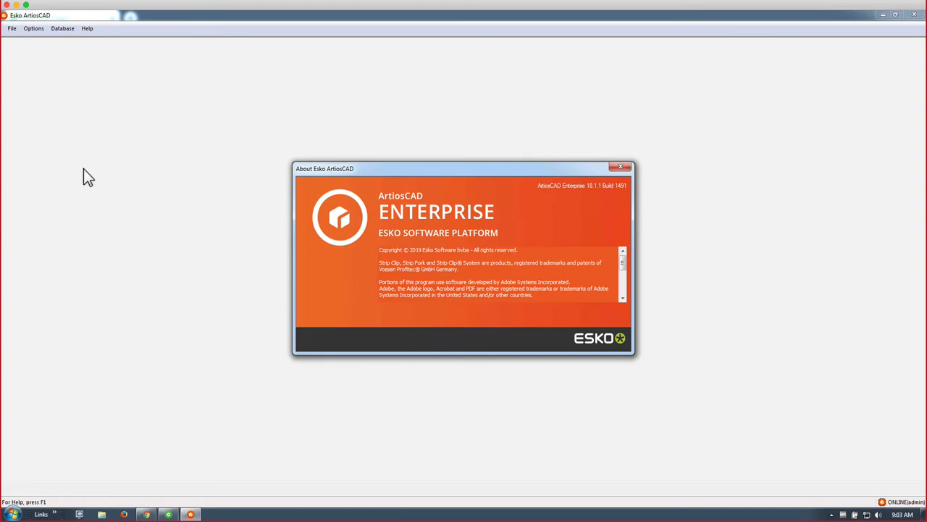
pyautogui.moveTo(395, 210)
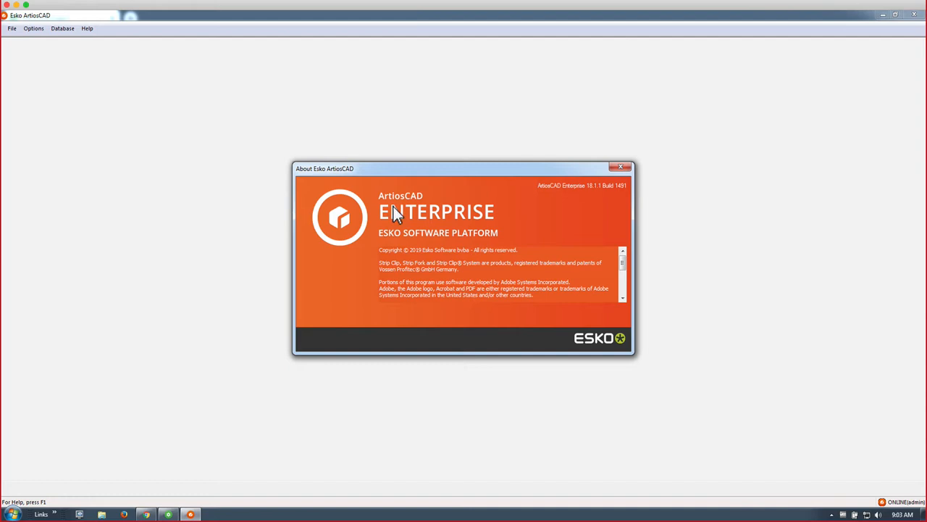
# Step: Close the About window and re-enter the password via Database > Change Login
pyautogui.click(618, 166)
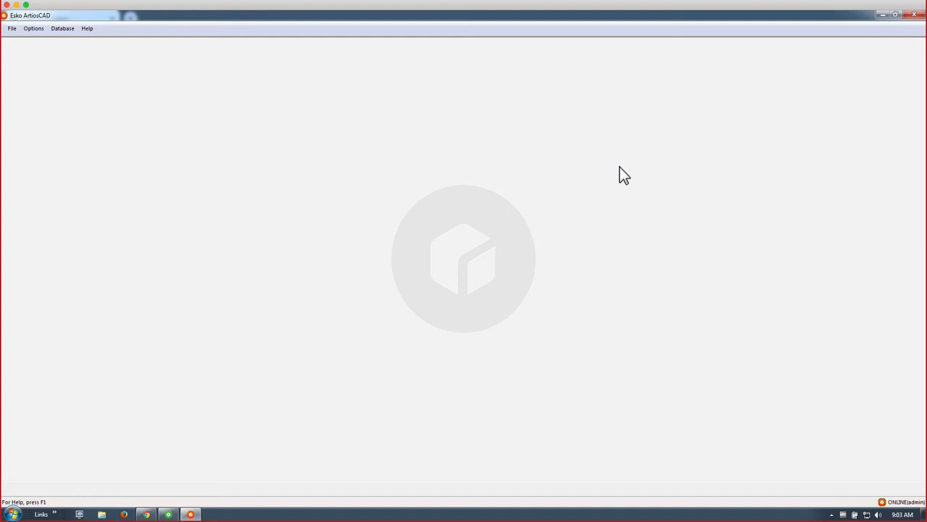
pyautogui.click(76, 29)
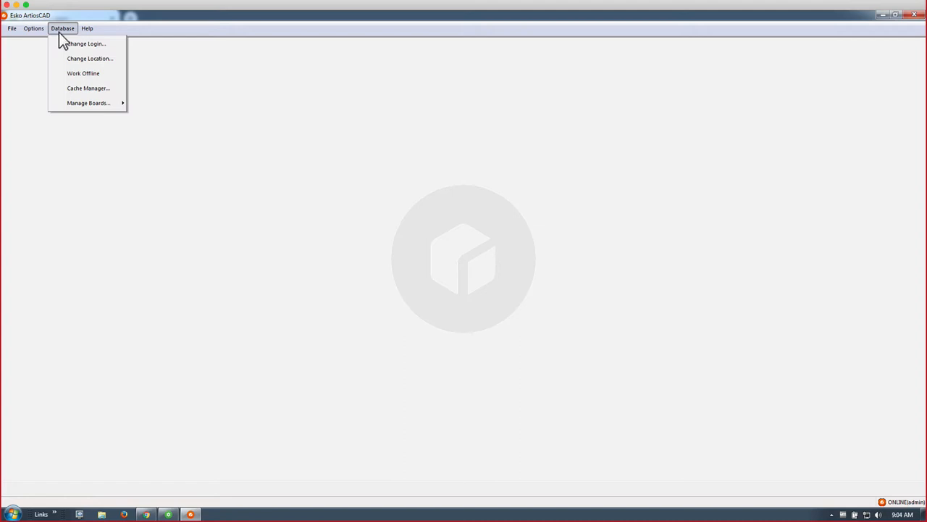
pyautogui.moveTo(59, 58)
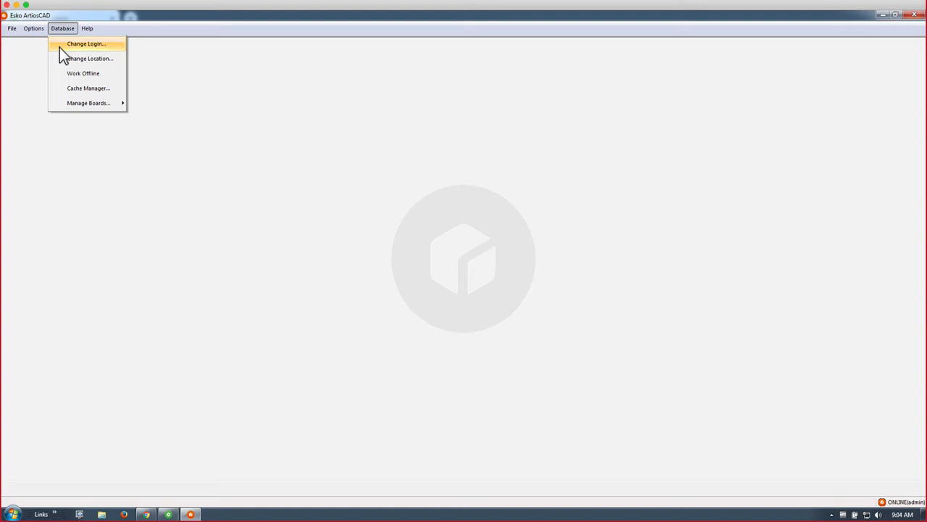
pyautogui.click(91, 44)
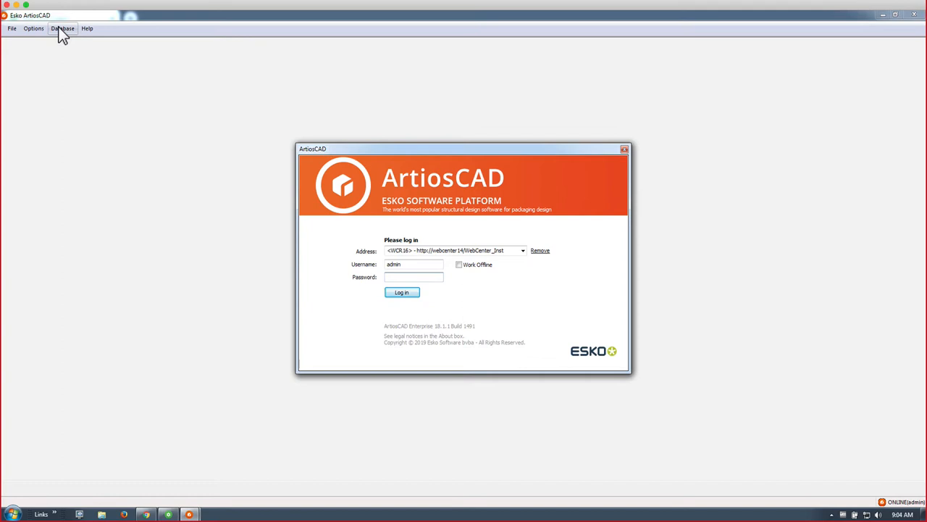
pyautogui.write('•••')
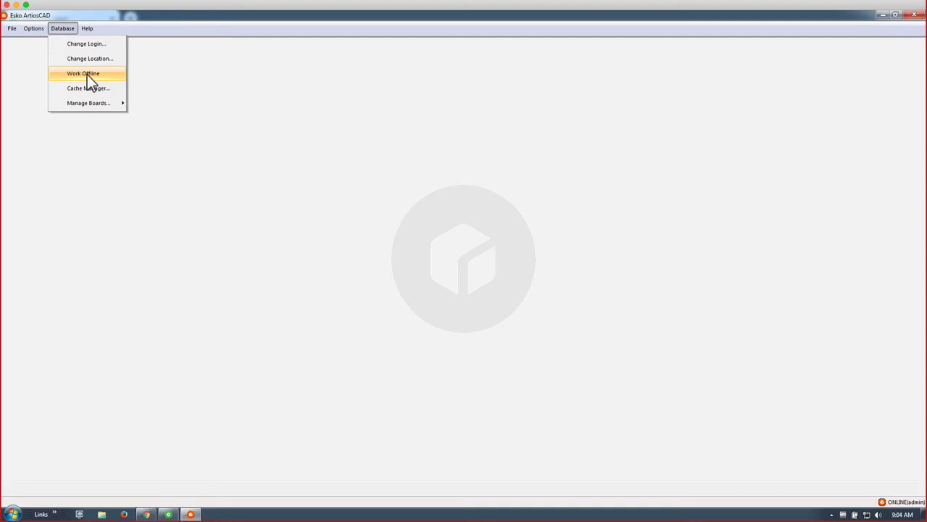
pyautogui.click(88, 88)
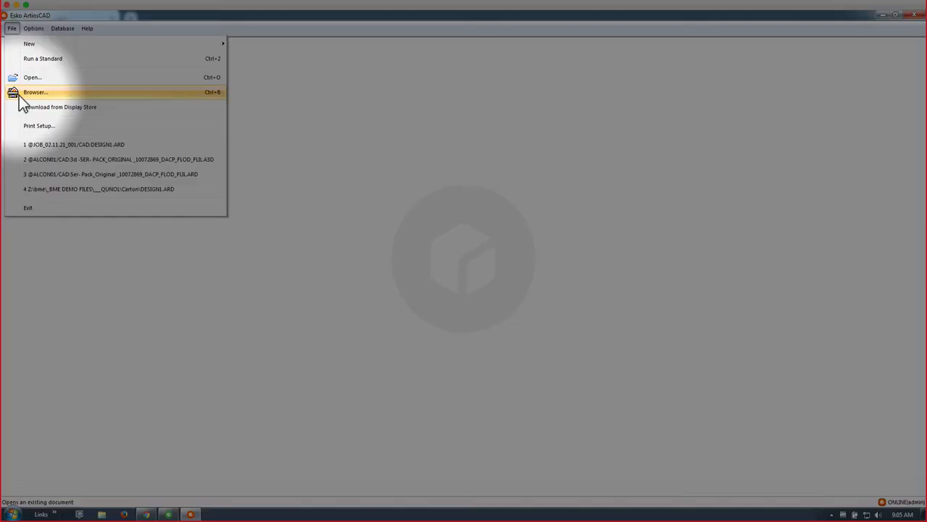
pyautogui.moveTo(51, 97)
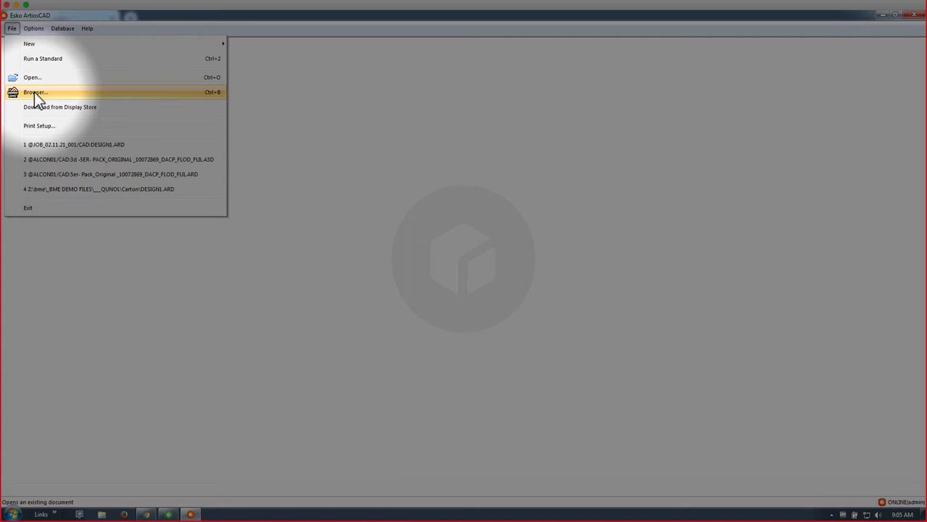
# Step: Launch the ArtiosCAD Browser from the File menu
pyautogui.click(40, 92)
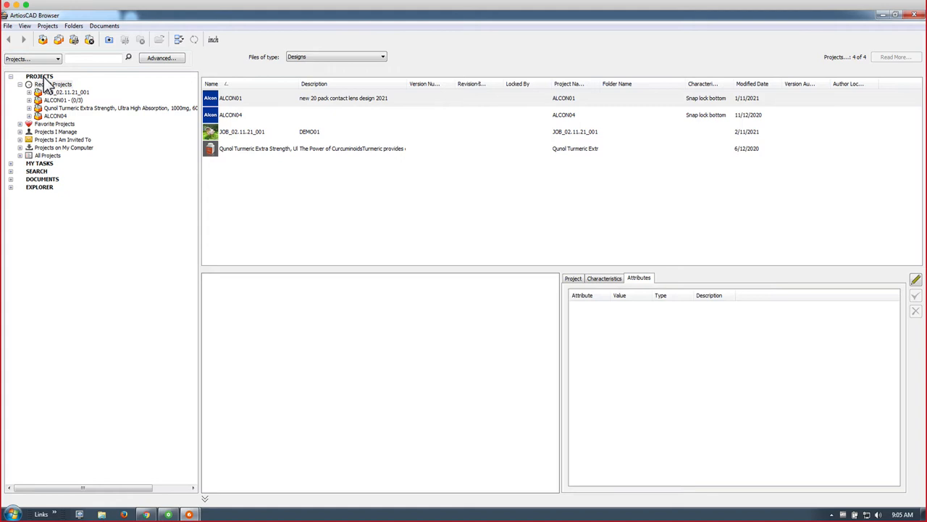
# Step: Browse the project tree, then select All Projects to list every project
pyautogui.click(39, 76)
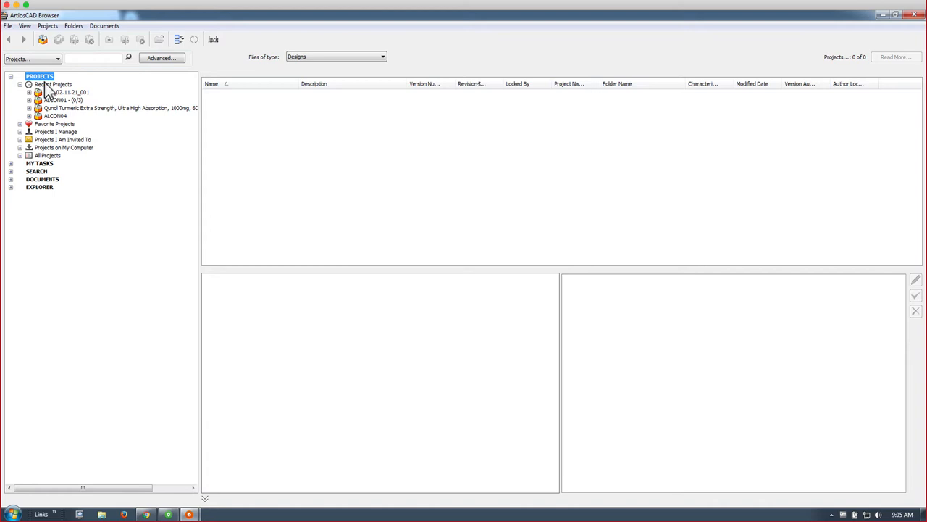
pyautogui.click(52, 83)
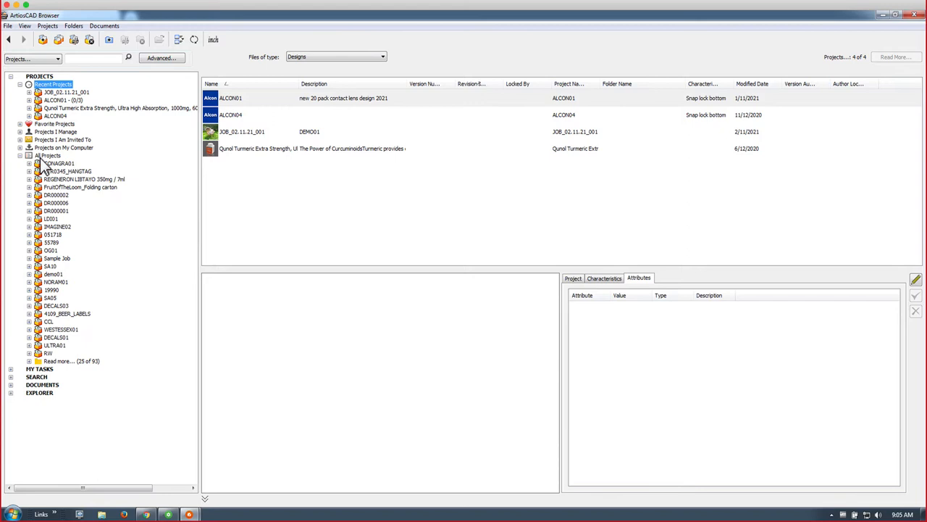
pyautogui.click(48, 155)
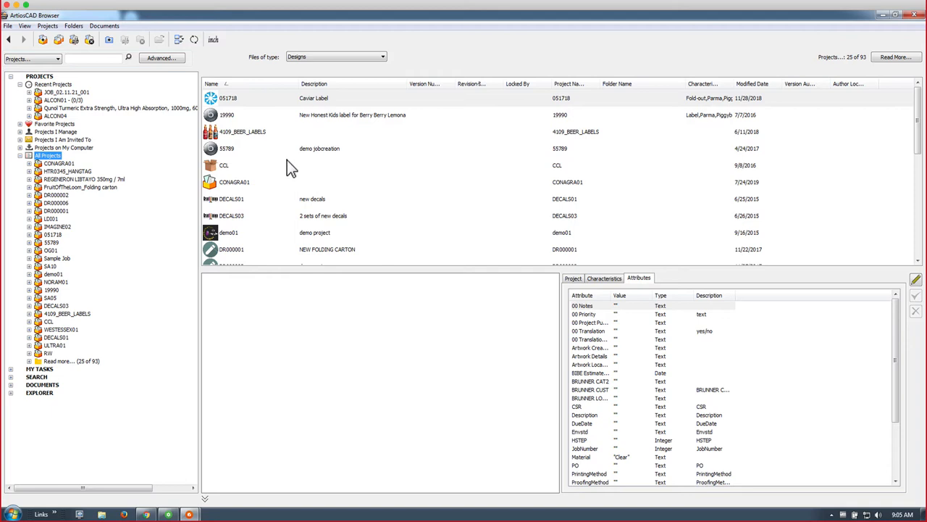
pyautogui.moveTo(730, 152)
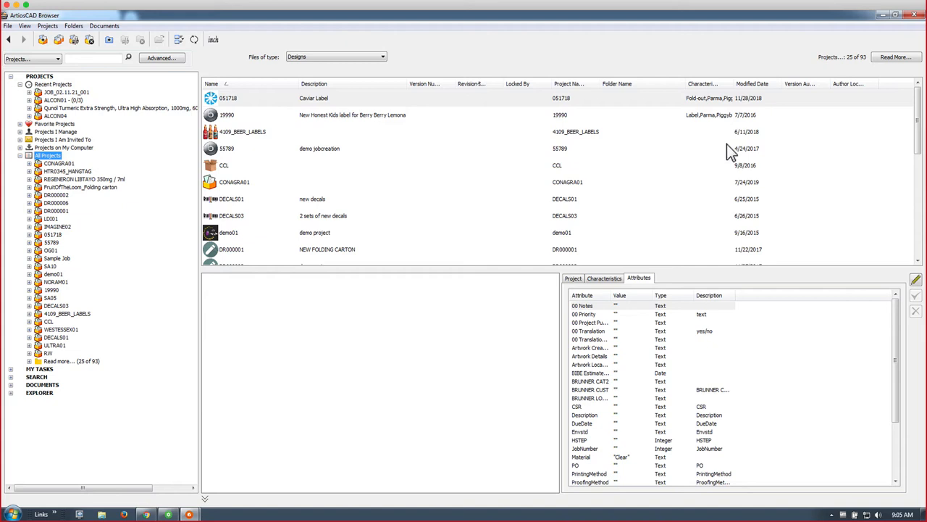
# Step: Switch the list icon size to No icons, then to Large icons
pyautogui.click(164, 38)
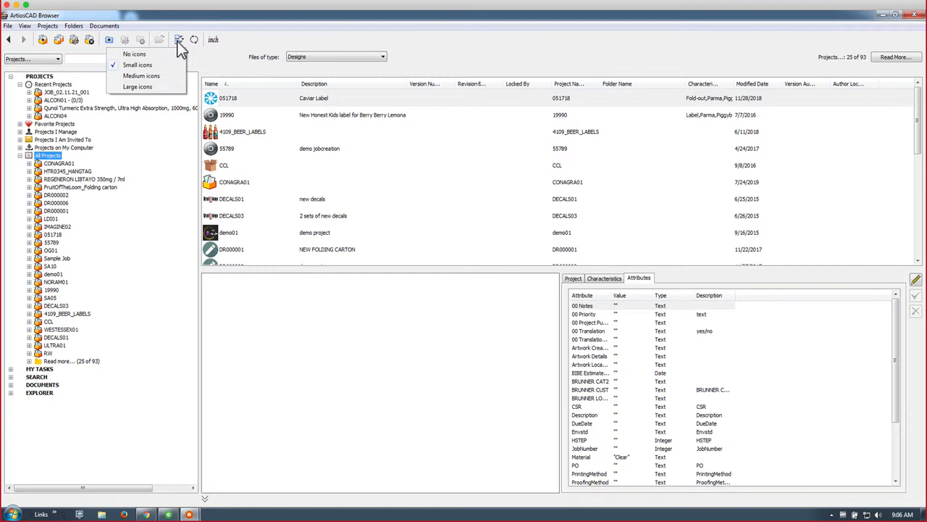
pyautogui.click(134, 54)
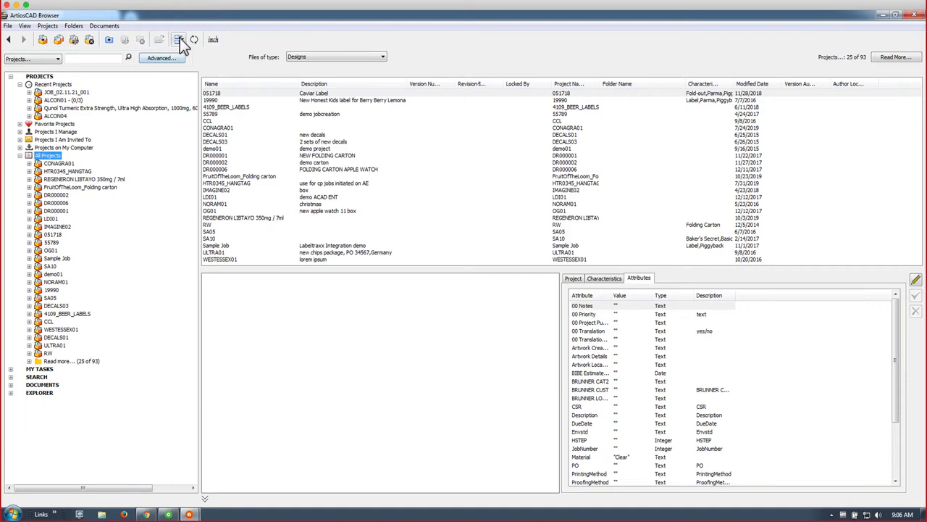
pyautogui.click(177, 42)
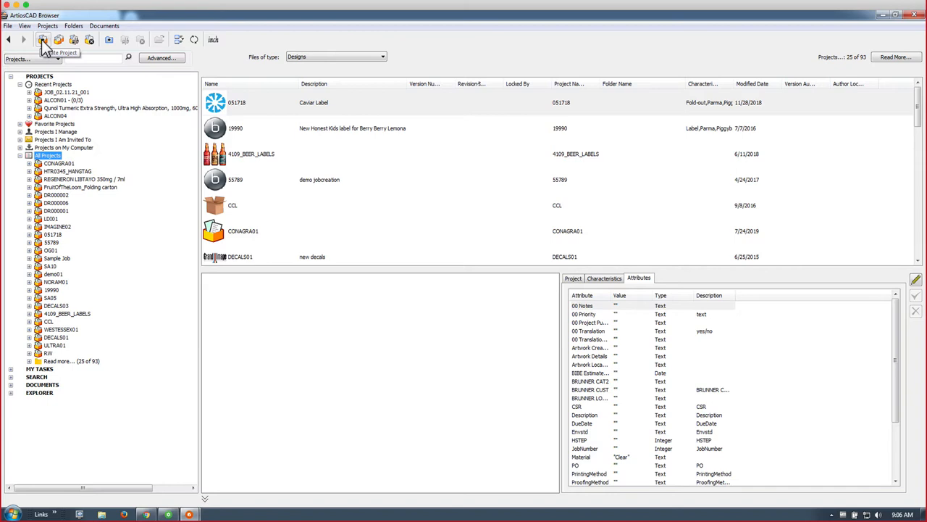
# Step: Start a new project and pick ACADTEMPLATE from the Template dropdown
pyautogui.click(53, 44)
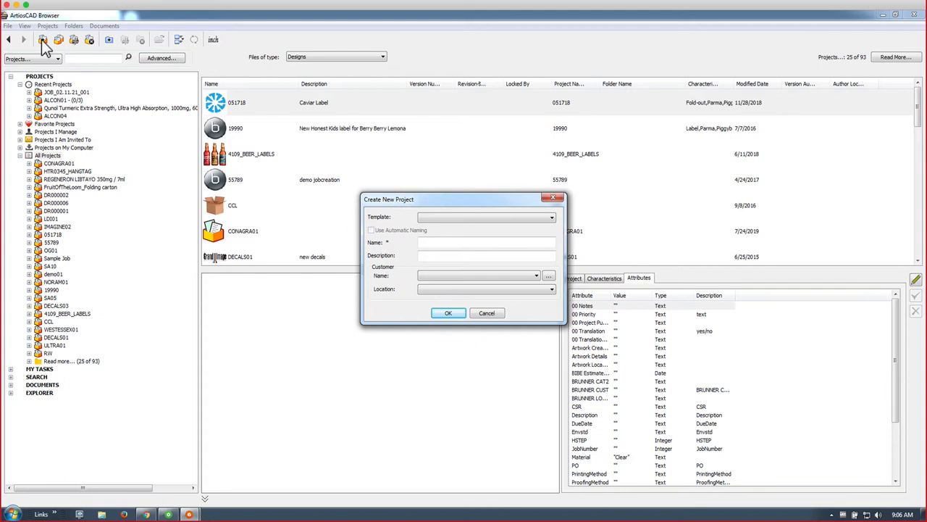
pyautogui.click(552, 217)
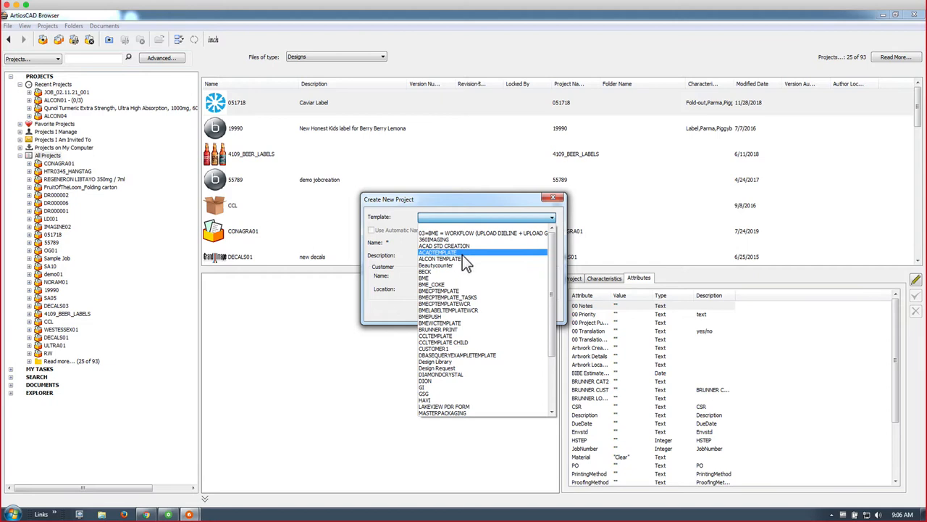
pyautogui.click(441, 253)
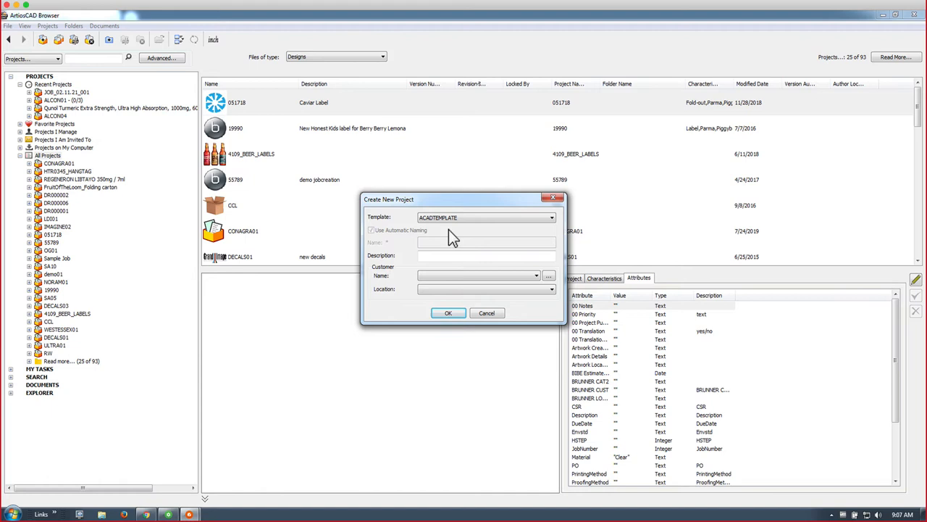
# Step: Type the description 'demo acadent folding carton for pill 200 ct' into the Description field
pyautogui.click(486, 255)
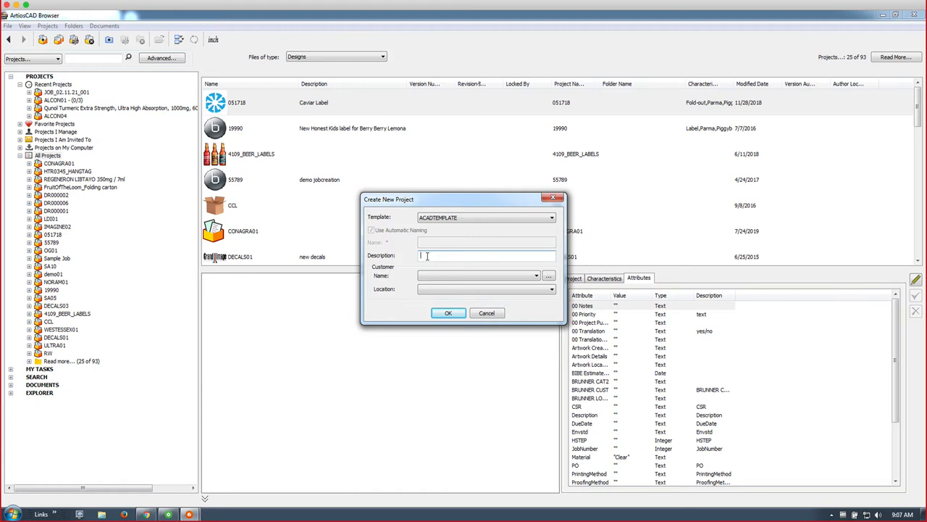
pyautogui.write('demo acadent folding carton for pill 200 ct')
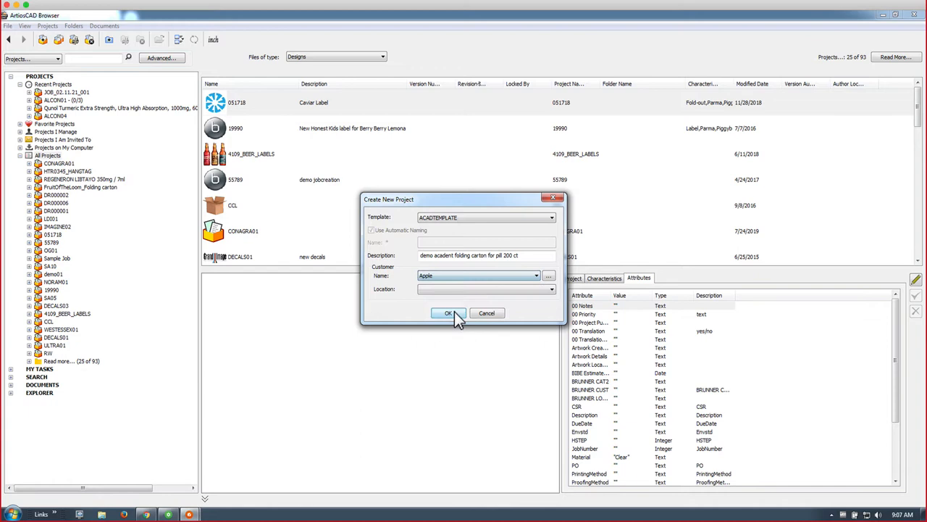
# Step: Create project JOB_02.11.21_002 and select its generated name in the information window
pyautogui.click(450, 313)
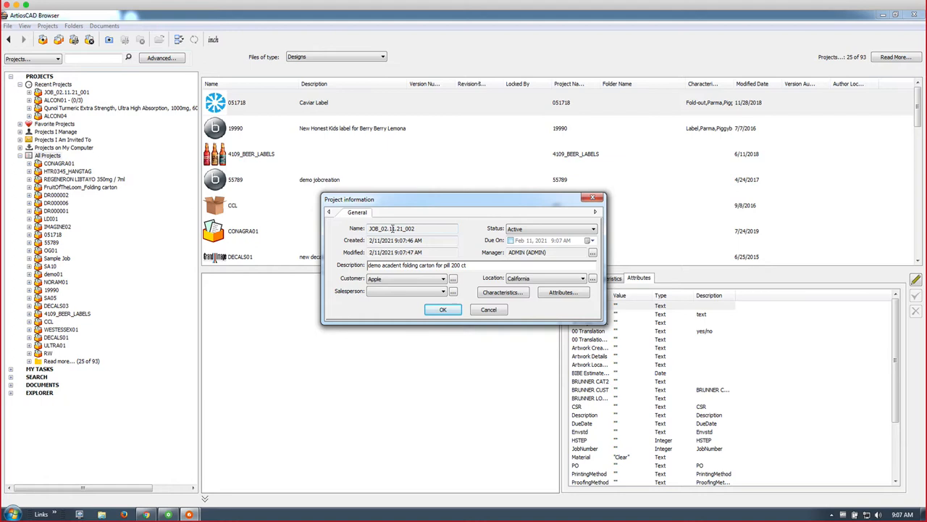
pyautogui.doubleClick(409, 228)
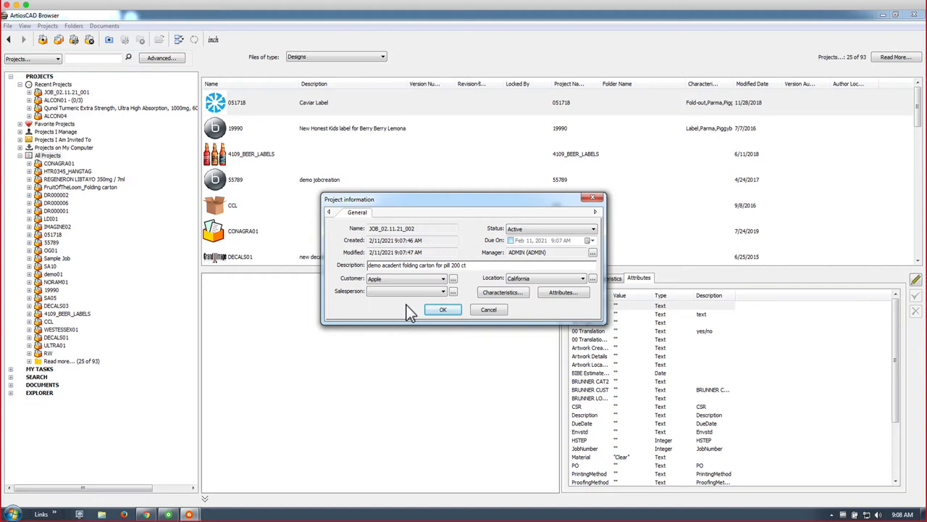
# Step: Tick the Folding Carton and Parma characteristics and confirm with OK
pyautogui.click(503, 292)
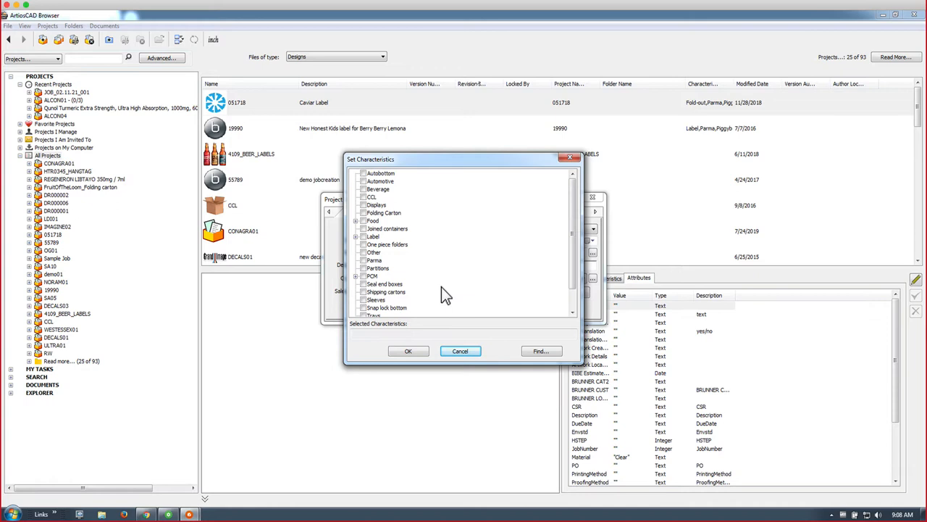
pyautogui.click(358, 220)
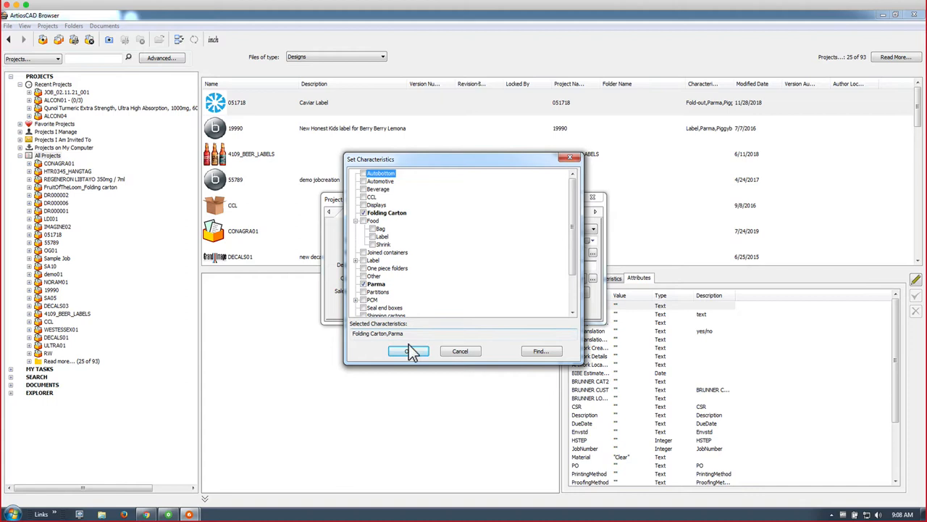
pyautogui.click(410, 350)
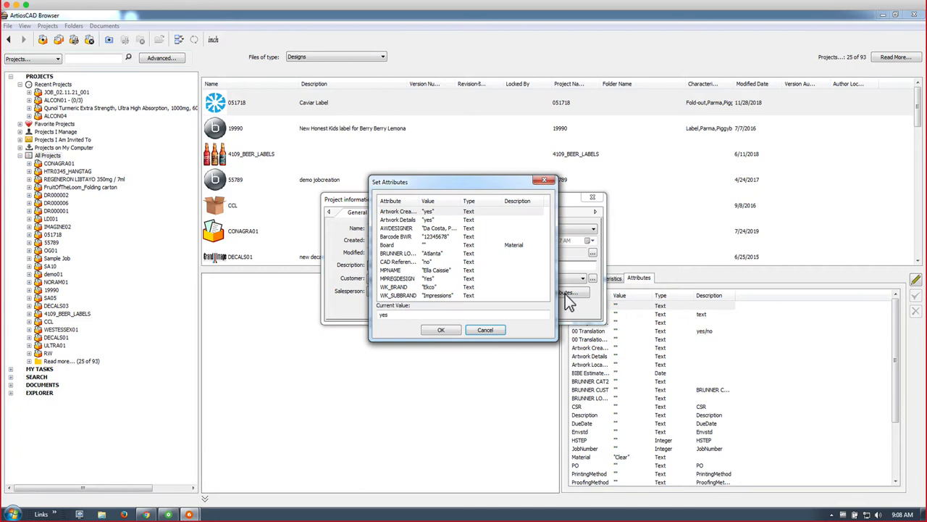
# Step: In Set Attributes, set MPREGDESIGN to Yes and WK_BRAND to Ekco
pyautogui.moveTo(463, 181); pyautogui.dragTo(496, 203)
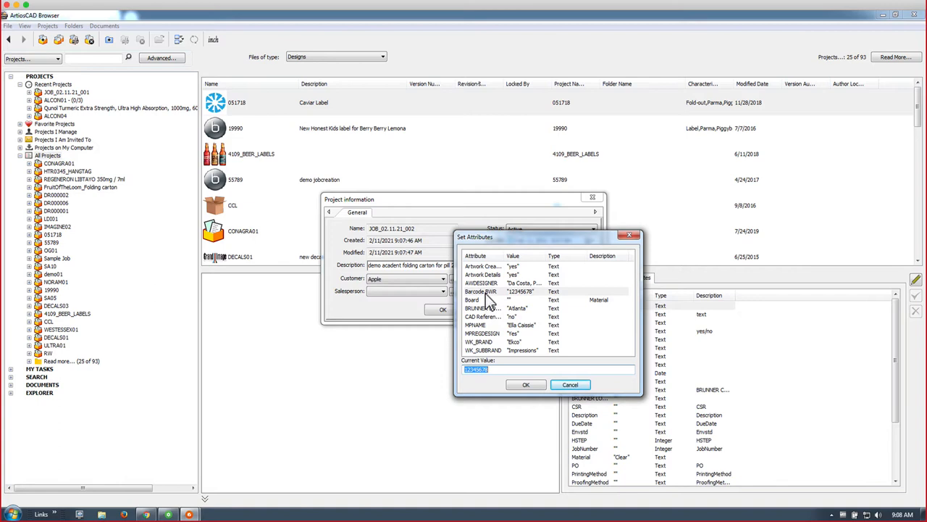
pyautogui.click(482, 283)
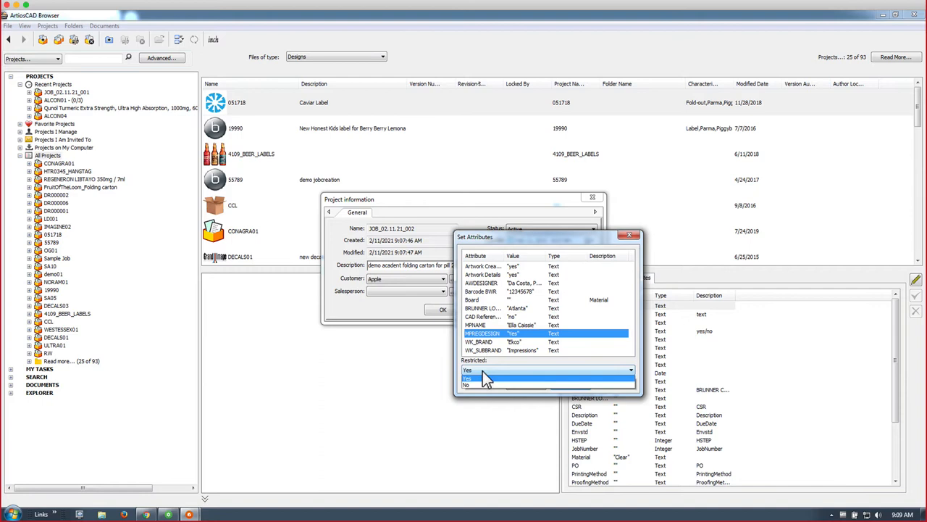
pyautogui.click(485, 378)
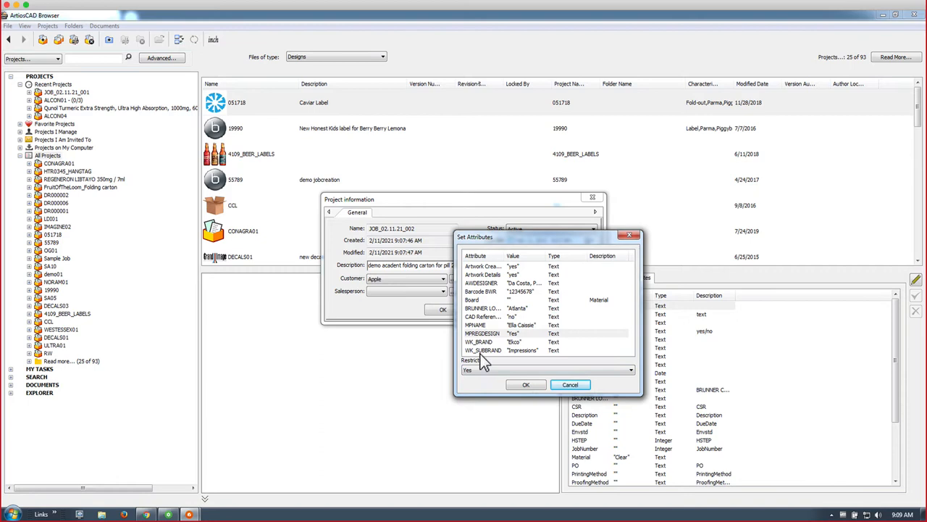
pyautogui.click(630, 369)
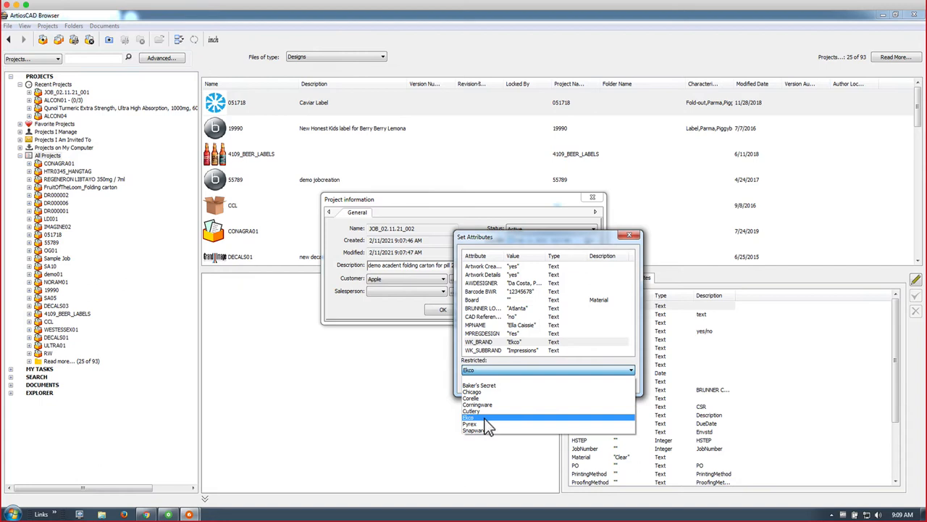
pyautogui.click(472, 417)
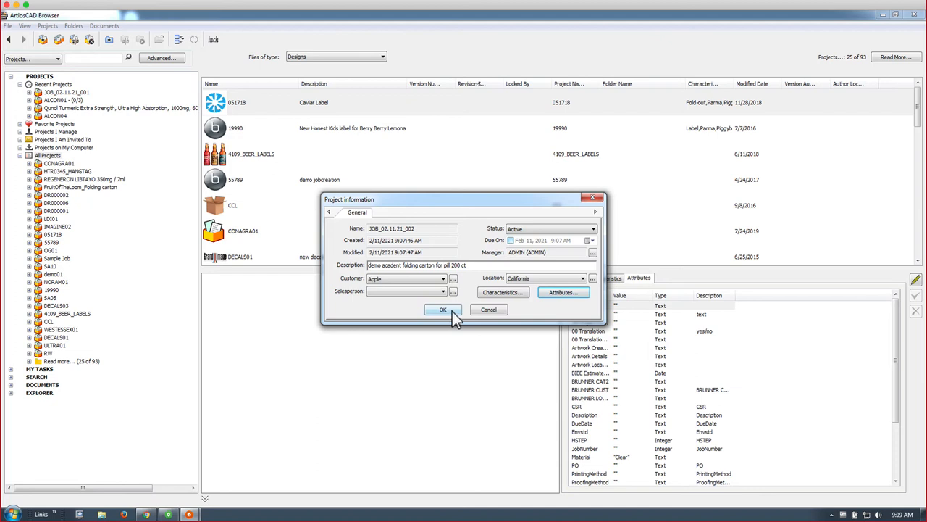
# Step: Save JOB_02.11.21_002's project information, then use its context menu in the Browser tree
pyautogui.click(444, 309)
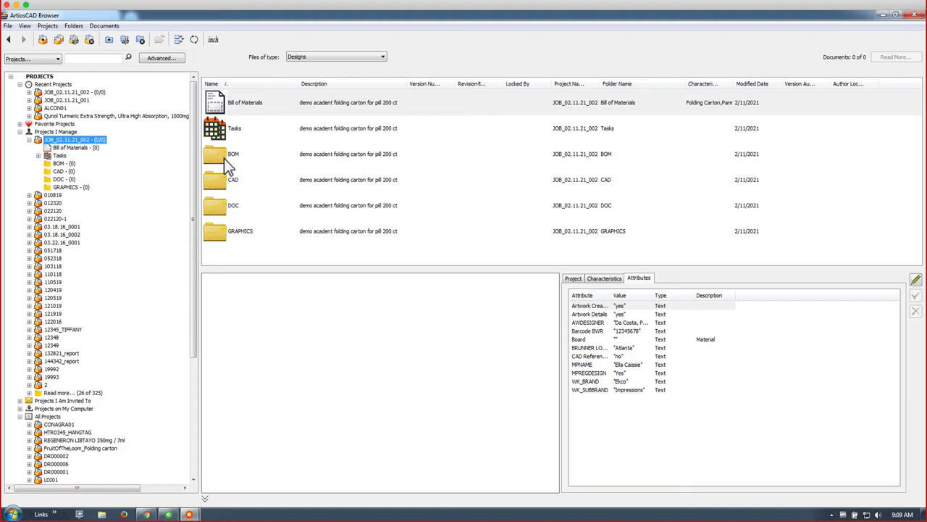
pyautogui.moveTo(221, 244)
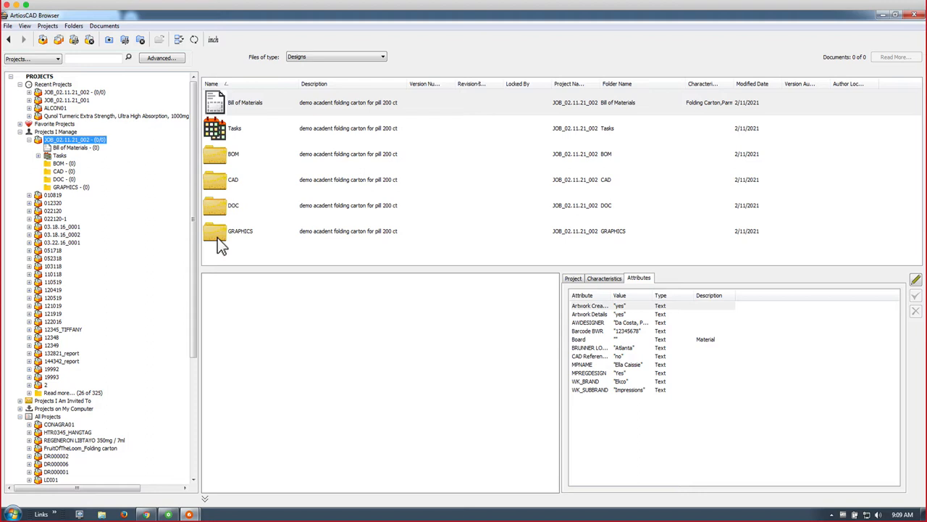
pyautogui.moveTo(100, 160)
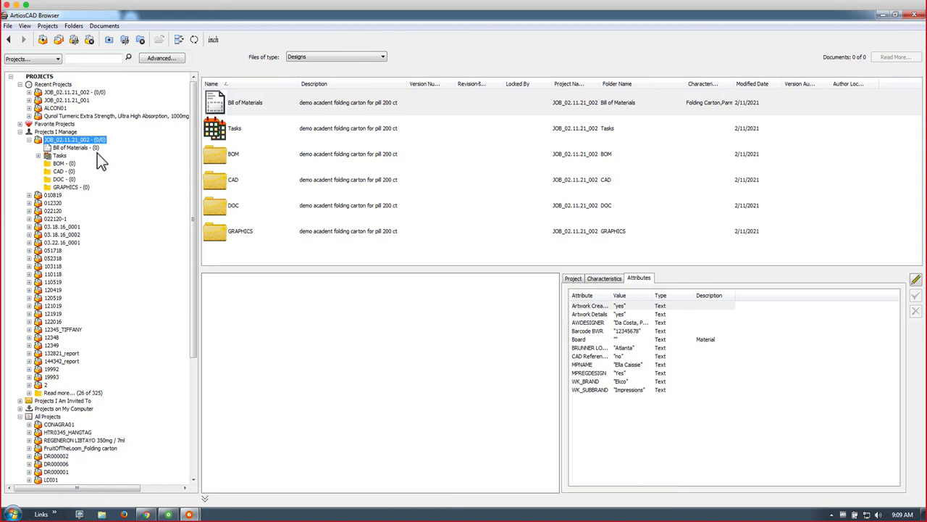
pyautogui.rightClick(72, 139)
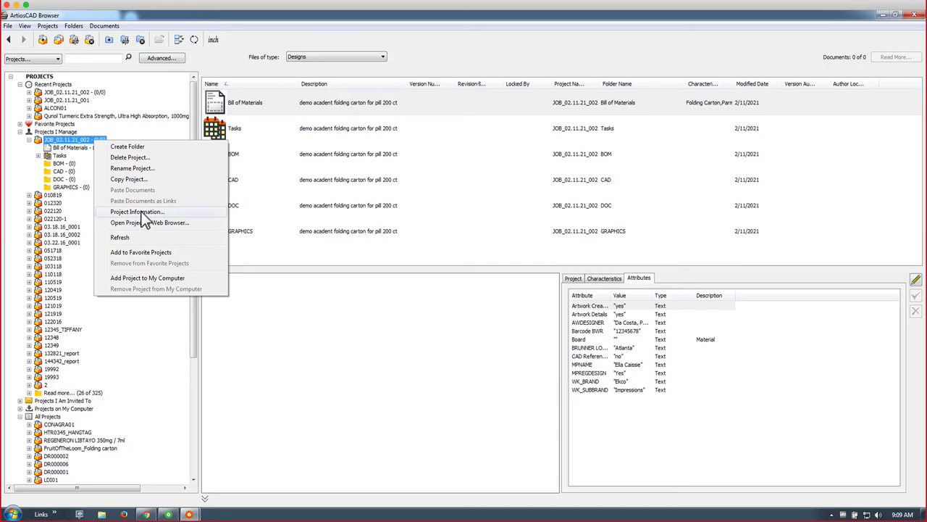
pyautogui.click(137, 212)
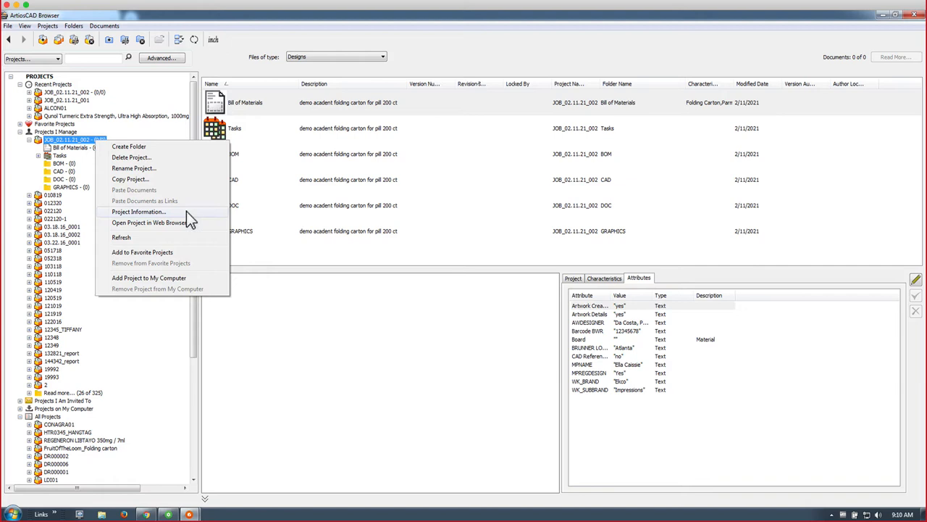
# Step: Open project JOB_02.11.21_002 in WebCenter in the browser and view its seven members
pyautogui.click(149, 222)
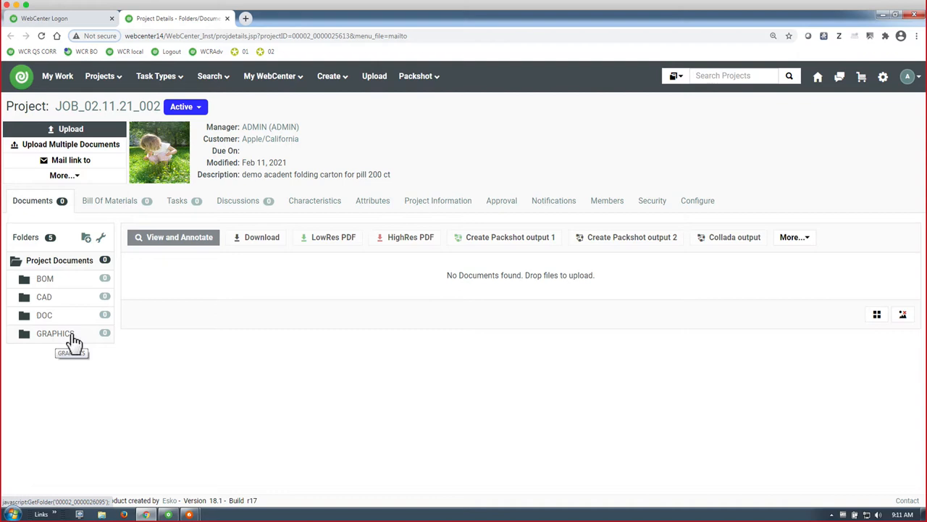
pyautogui.click(608, 200)
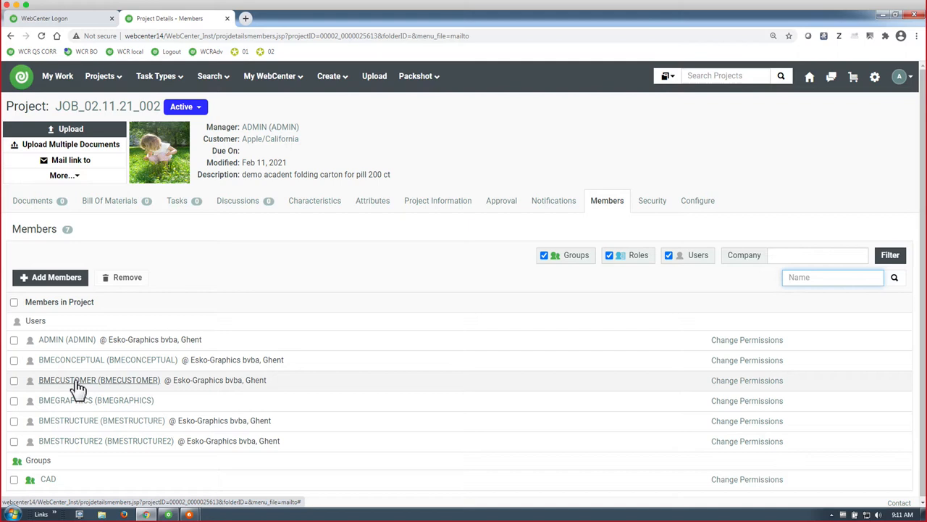
# Step: Check the project's security, notifications and BMECUSTOMER approval stage, then go back to Documents
pyautogui.click(652, 201)
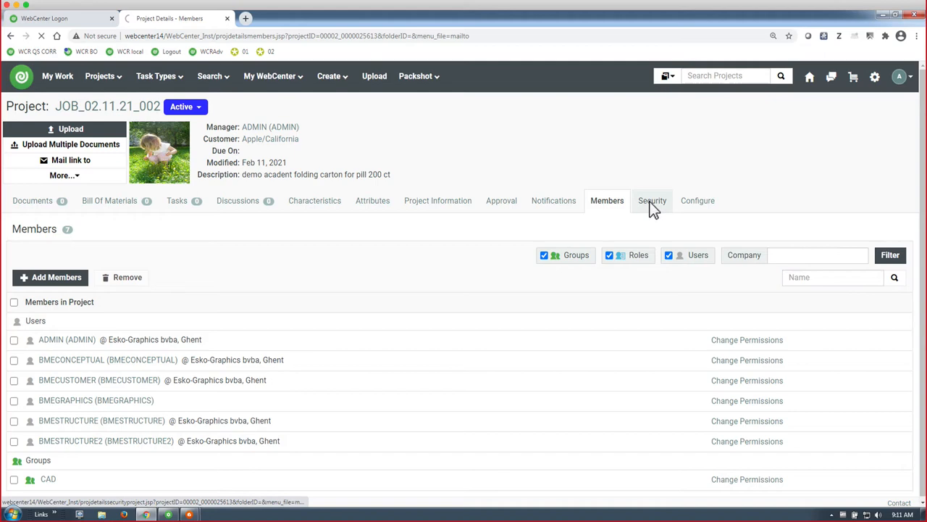
pyautogui.click(652, 200)
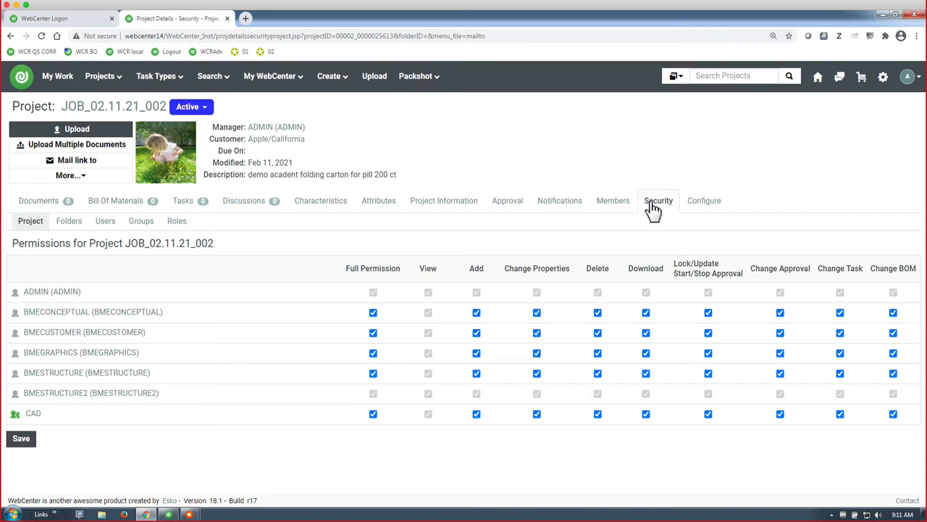
pyautogui.click(559, 200)
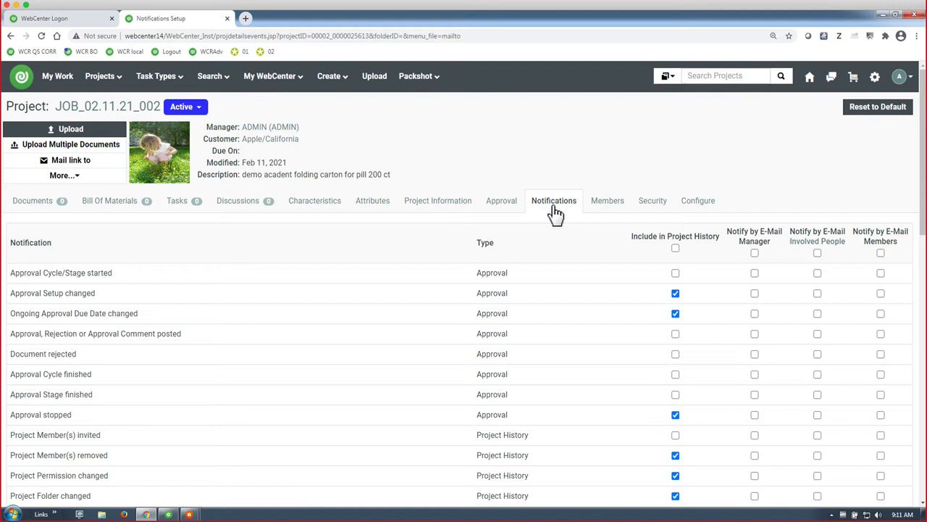
pyautogui.click(501, 201)
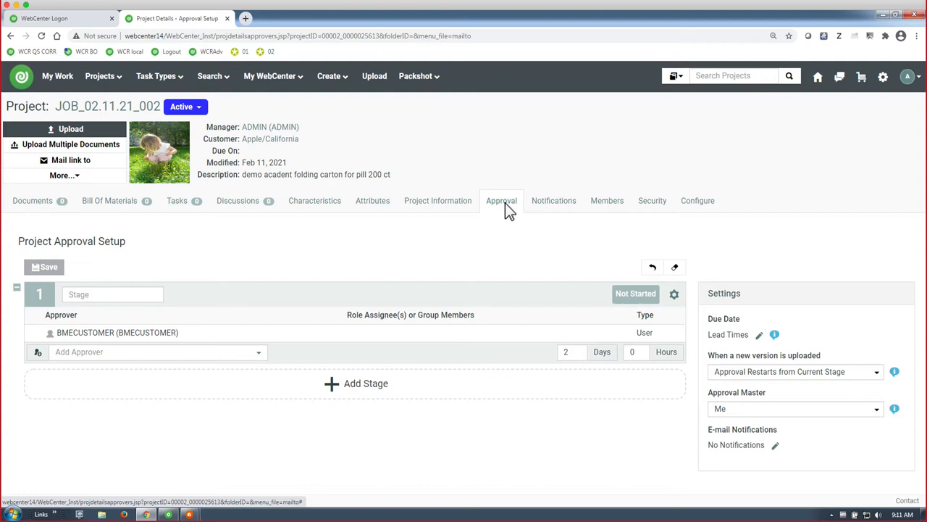
pyautogui.moveTo(94, 332)
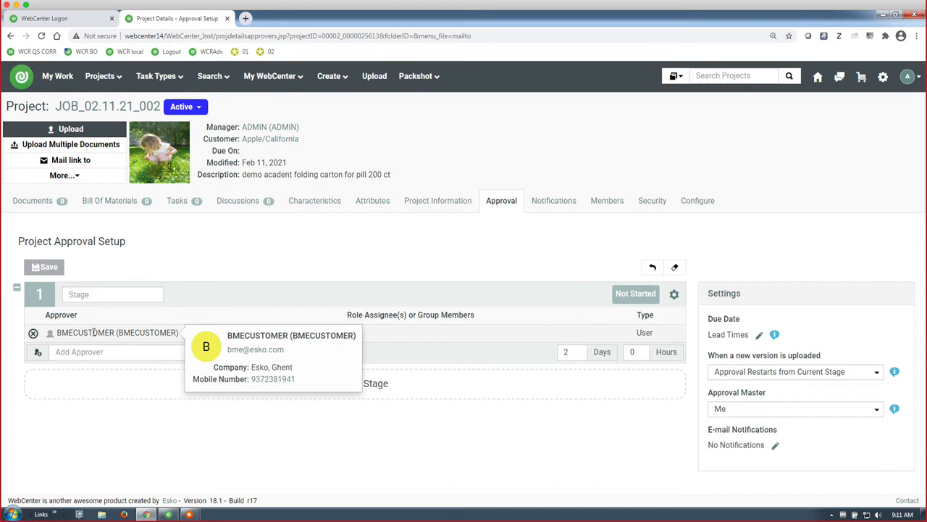
pyautogui.click(33, 201)
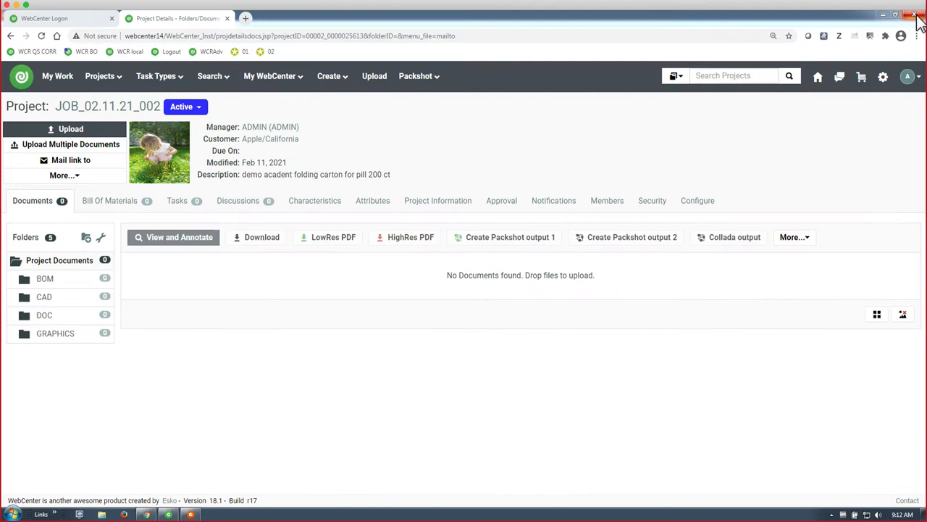
# Step: Close the browser and start a new design from the RT Top Tuck on 2nd standard
pyautogui.click(11, 28)
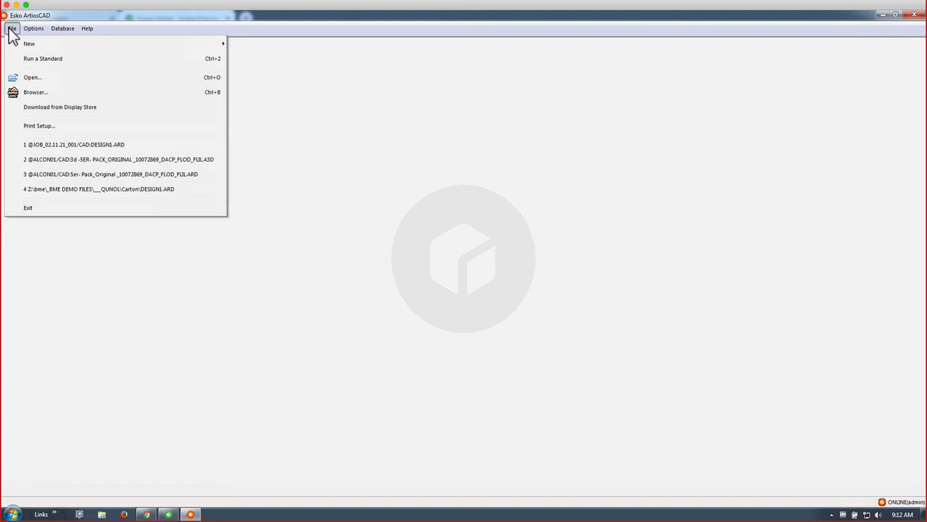
pyautogui.click(23, 29)
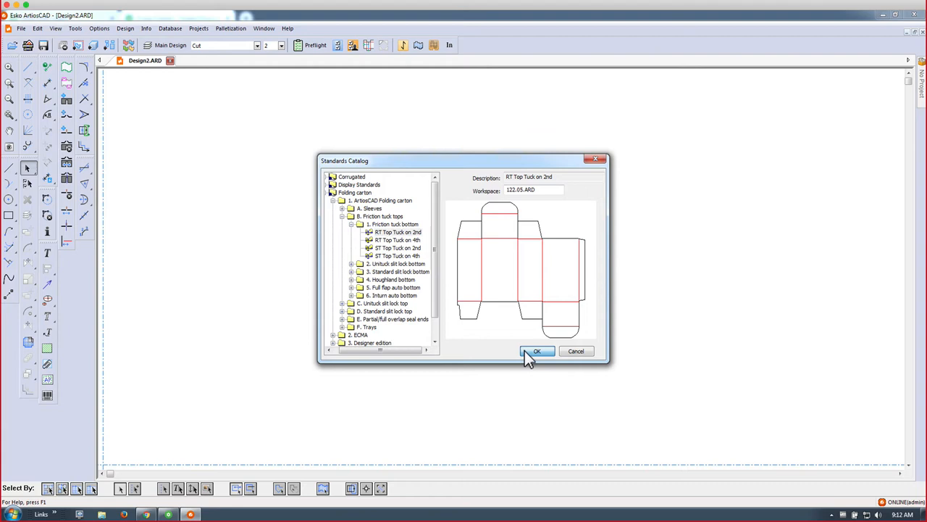
# Step: Confirm the RT Top Tuck carton, show its overall dimensions, and display the empty project bar
pyautogui.click(537, 351)
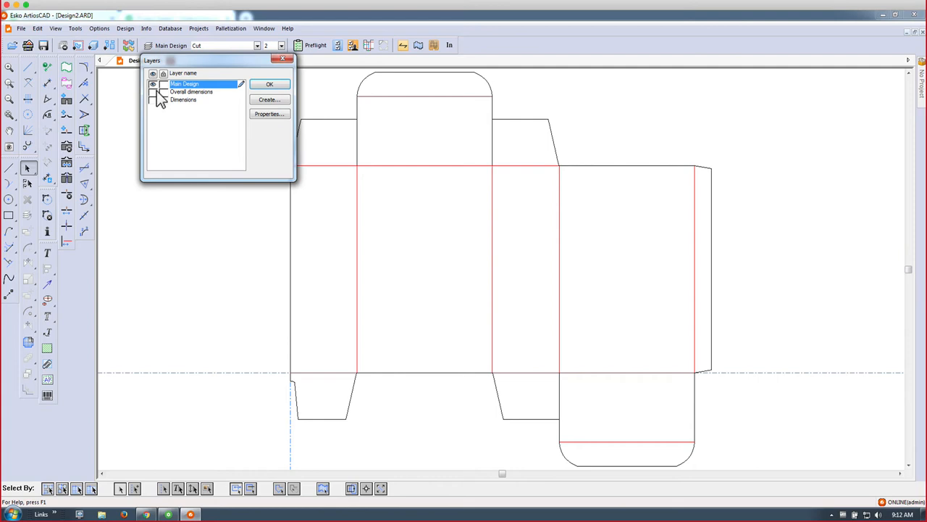
pyautogui.click(268, 84)
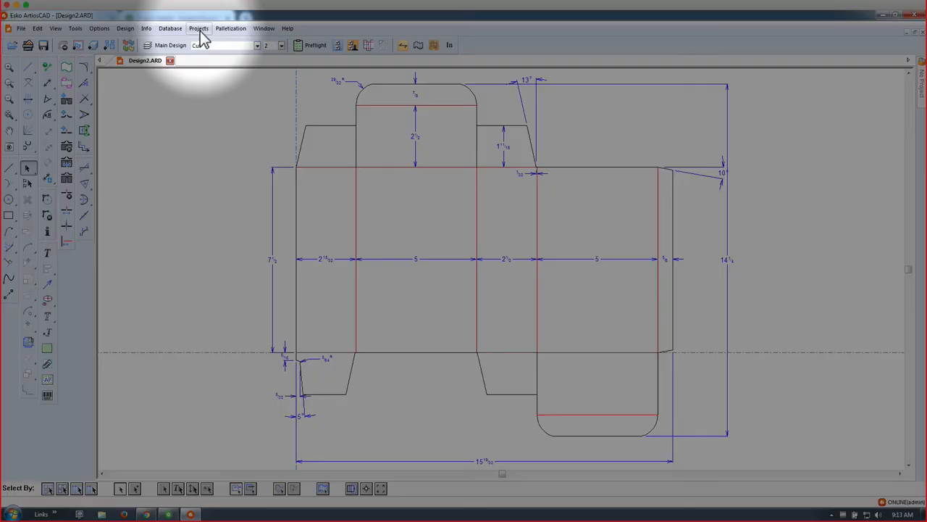
pyautogui.click(197, 29)
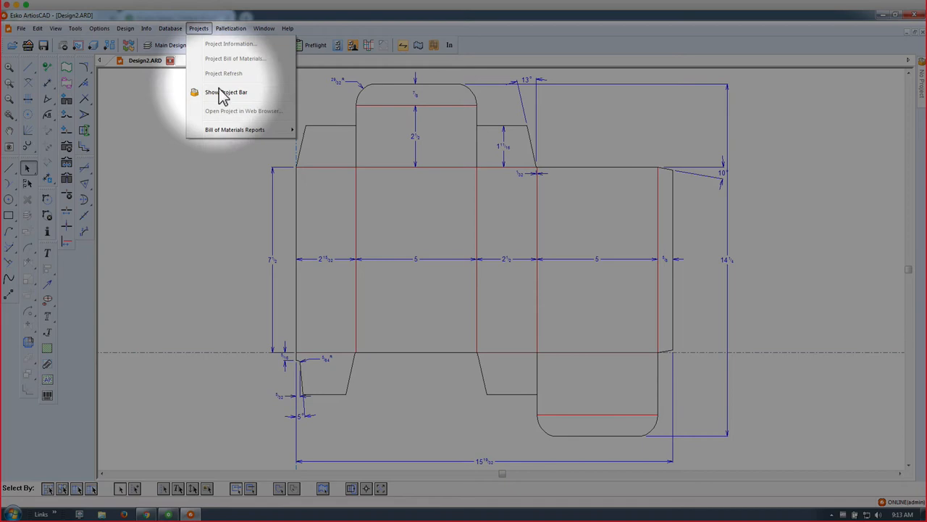
pyautogui.click(226, 92)
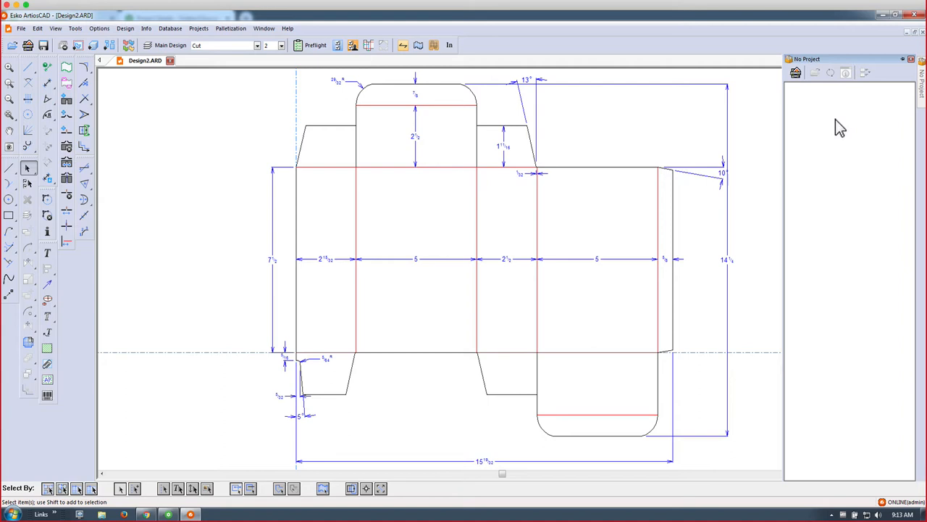
pyautogui.moveTo(836, 167)
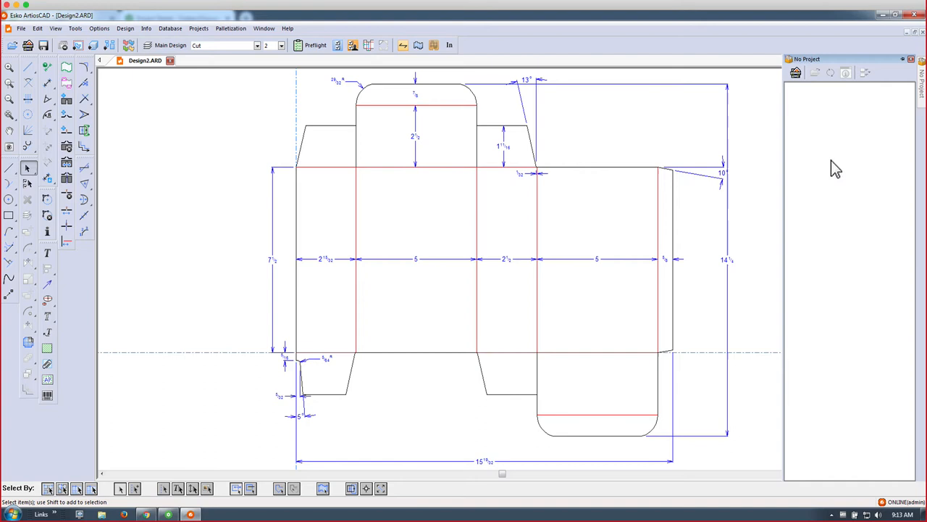
pyautogui.moveTo(829, 112)
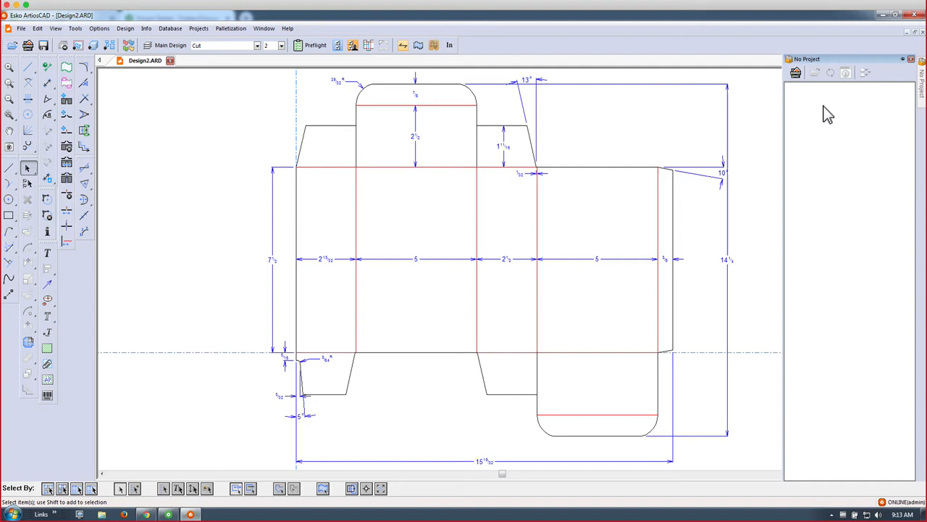
pyautogui.click(13, 29)
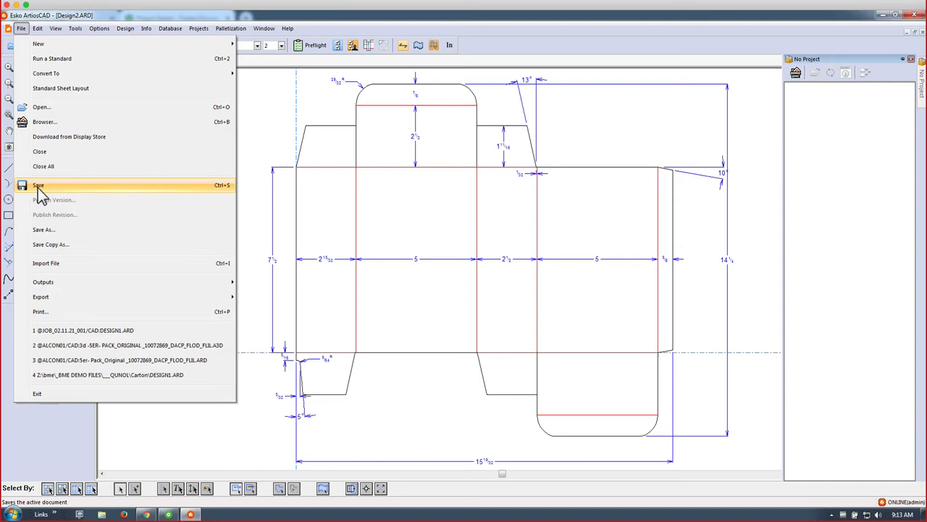
# Step: Save the carton as DESIGN.ARD into project JOB_02.11.21_002's CAD folder
pyautogui.click(44, 229)
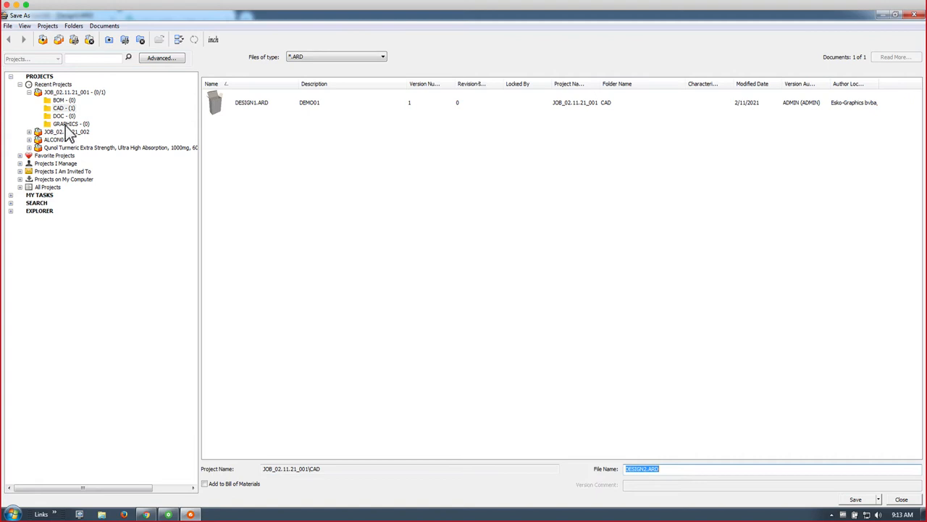
pyautogui.click(60, 155)
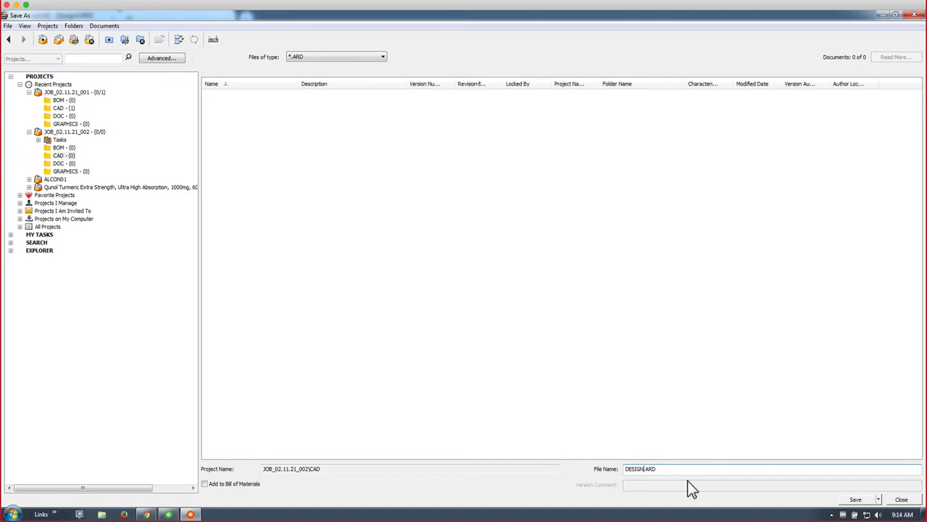
pyautogui.click(871, 498)
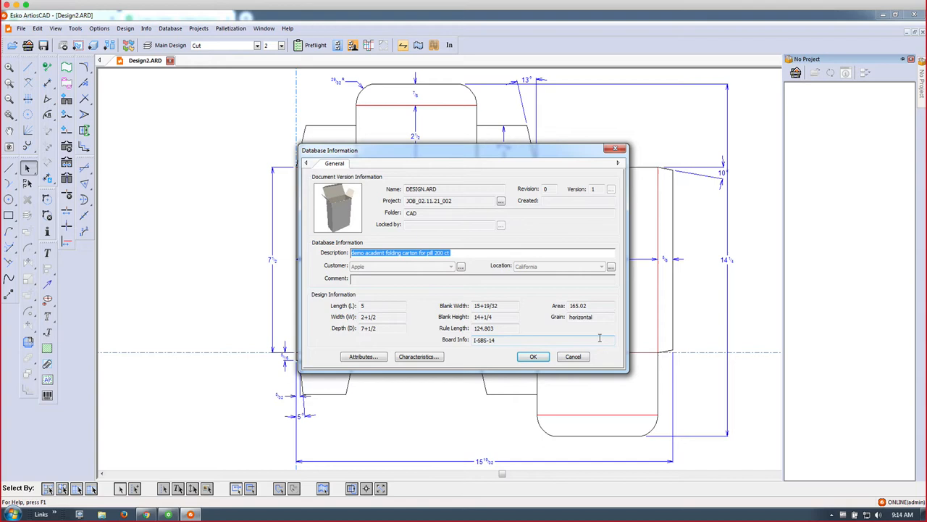
pyautogui.moveTo(449, 212)
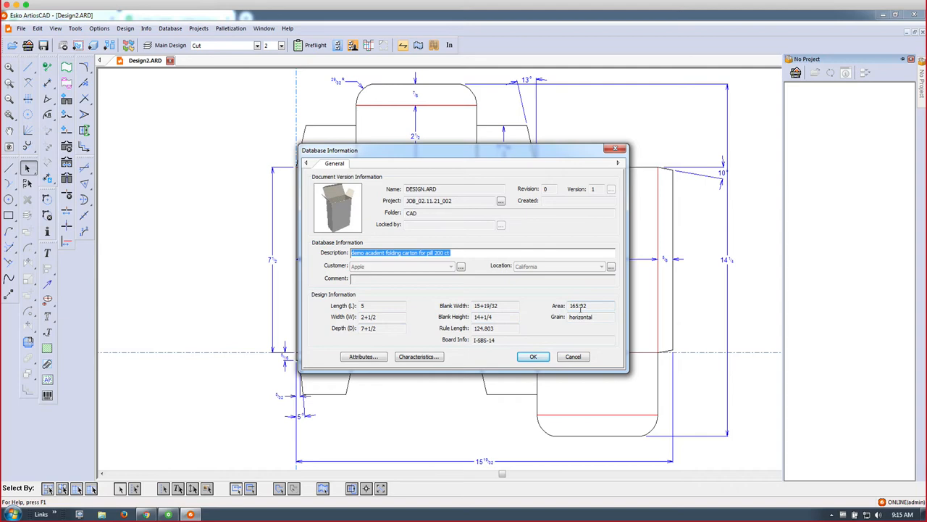
# Step: Accept DESIGN.ARD's database information with its description, customer and location
pyautogui.click(533, 357)
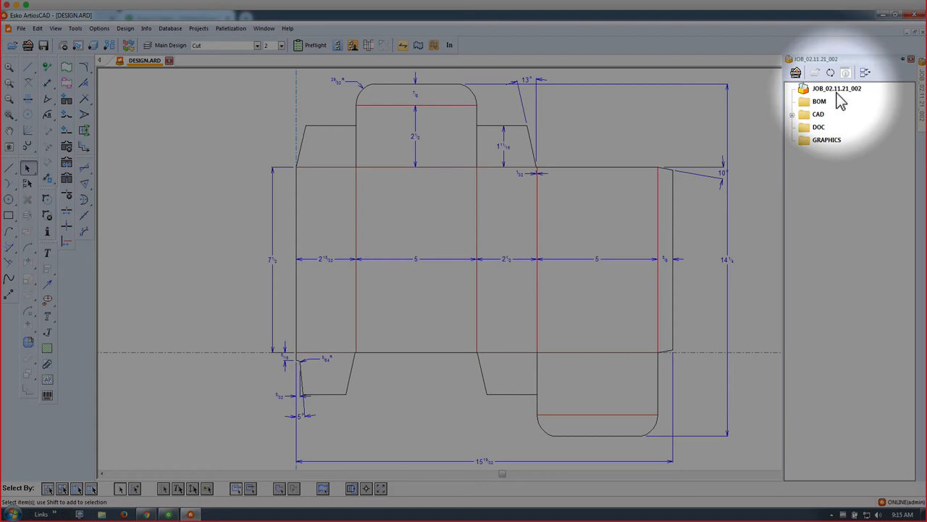
# Step: Expand the CAD folder to show DESIGN.ARD and check its database details, locked by ADMIN
pyautogui.click(817, 114)
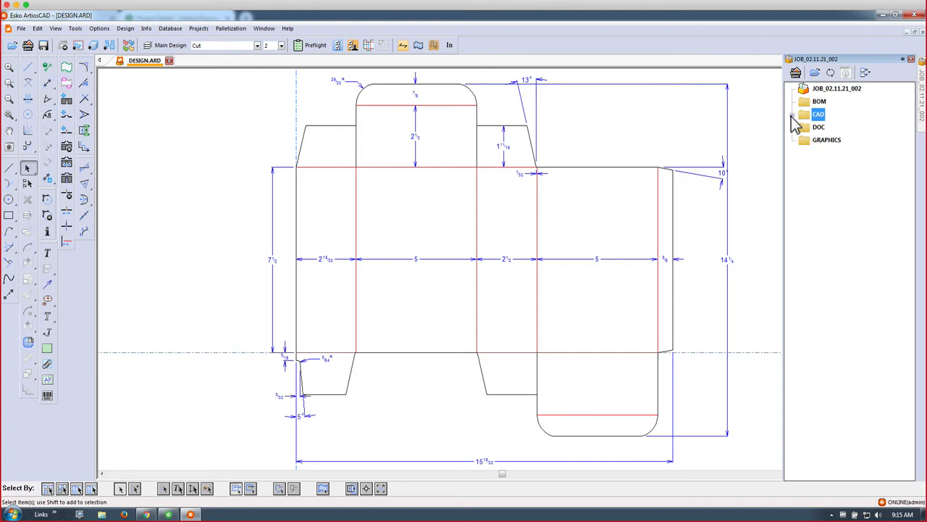
pyautogui.click(797, 116)
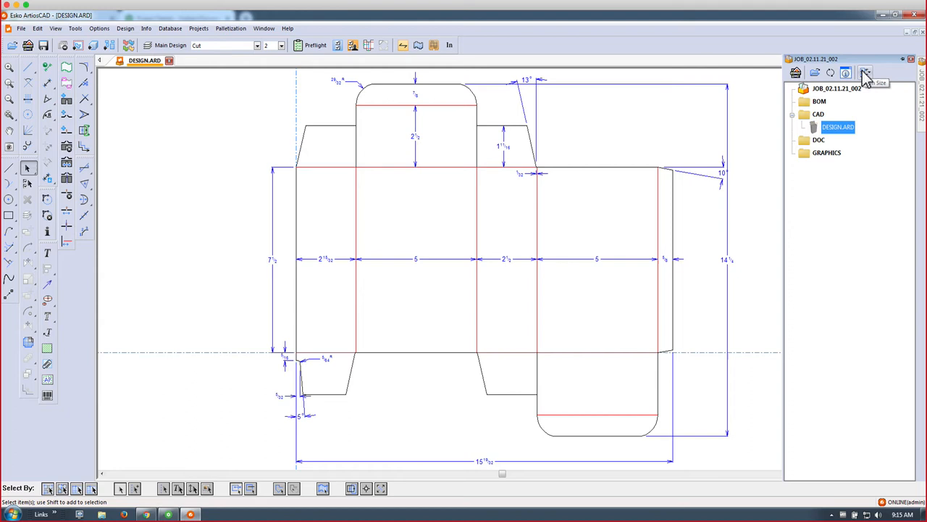
pyautogui.click(870, 69)
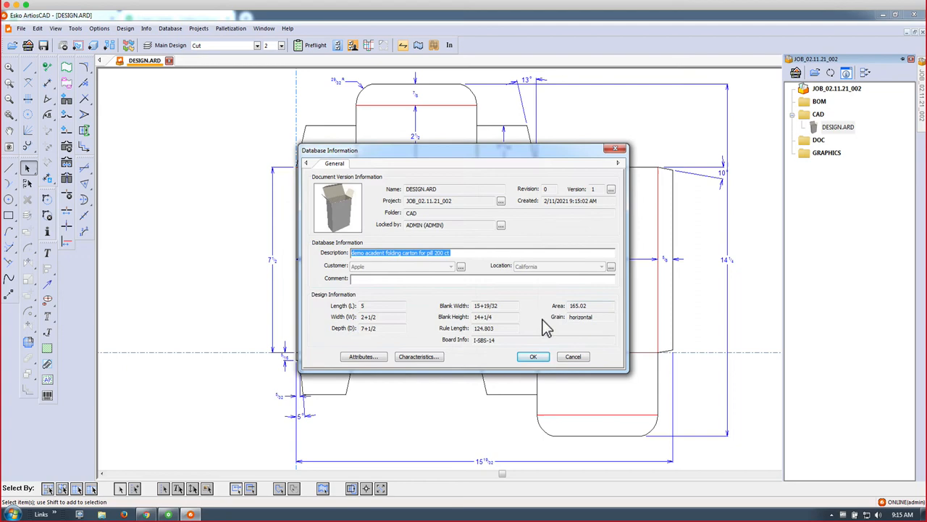
pyautogui.click(533, 357)
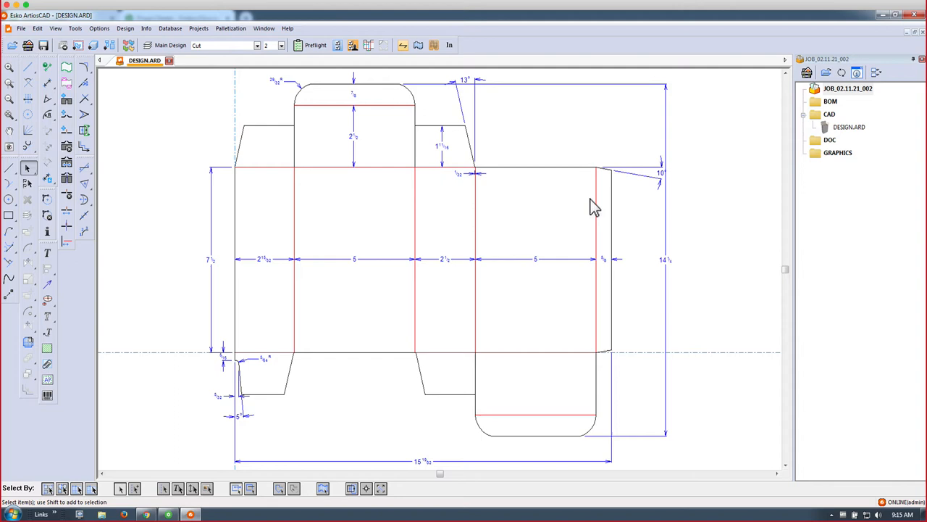
pyautogui.moveTo(839, 153)
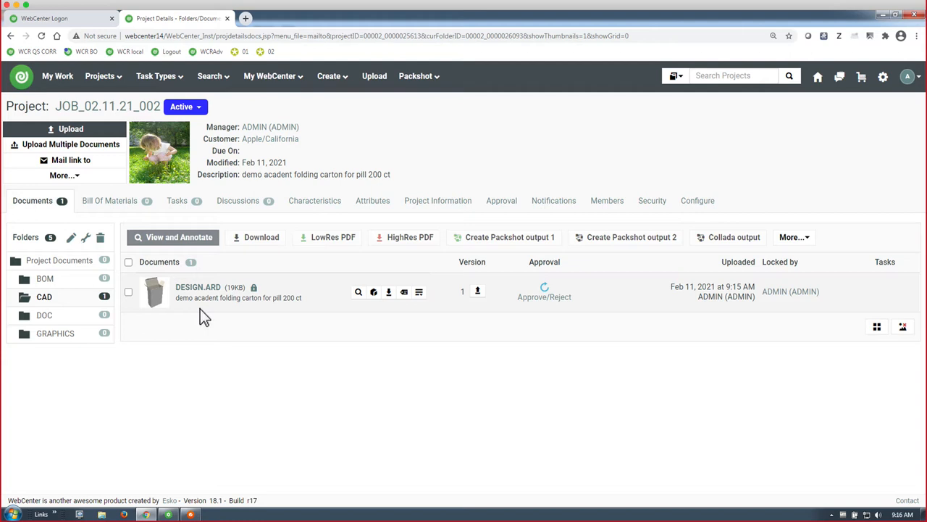
pyautogui.moveTo(254, 290)
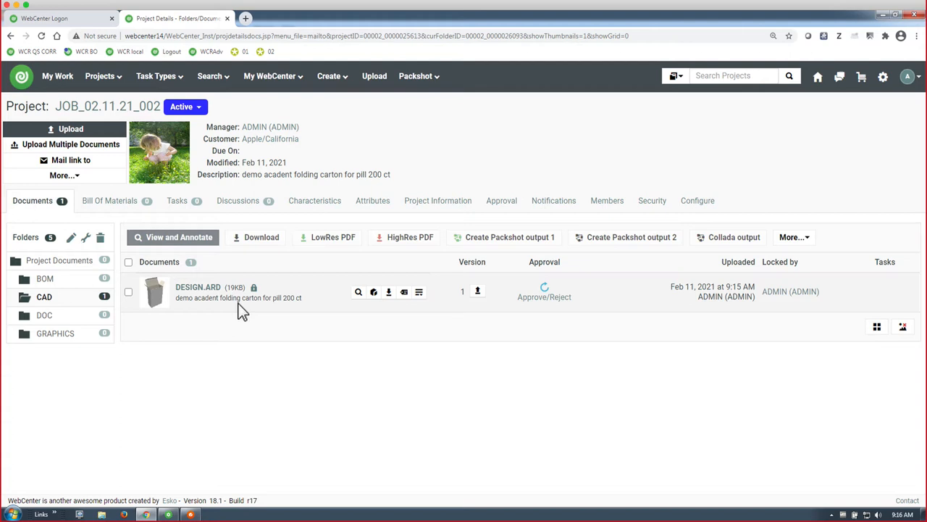
pyautogui.moveTo(485, 313)
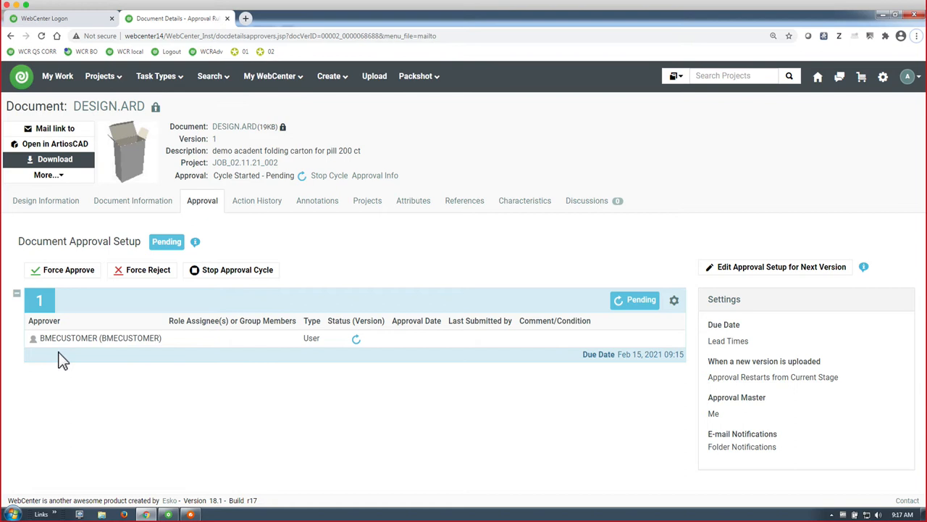
# Step: Check DESIGN.ARD's pending approval cycle with the customer approver, then log out
pyautogui.click(55, 138)
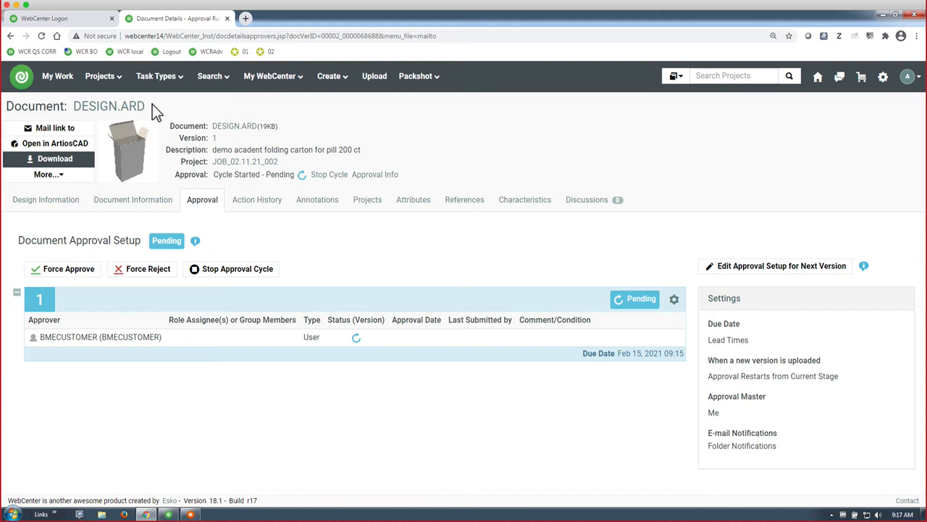
pyautogui.click(909, 75)
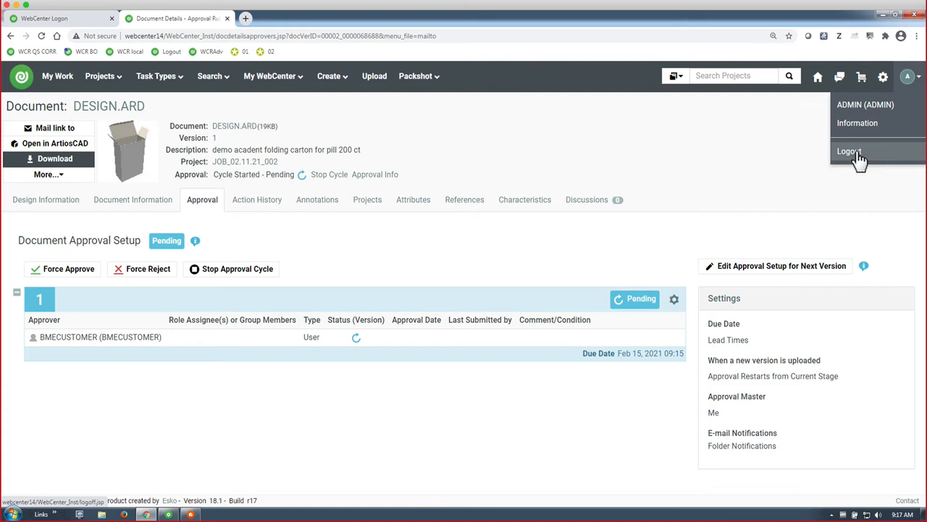
pyautogui.click(851, 151)
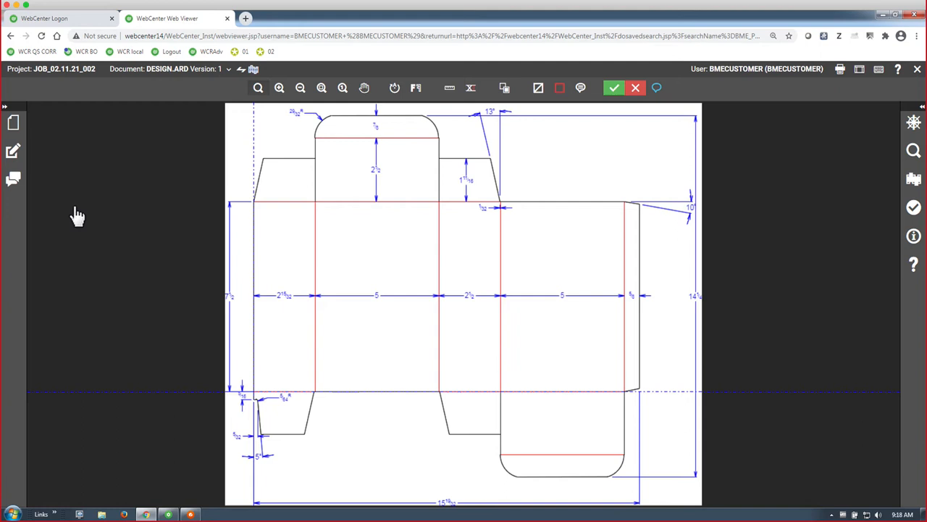
pyautogui.moveTo(389, 308)
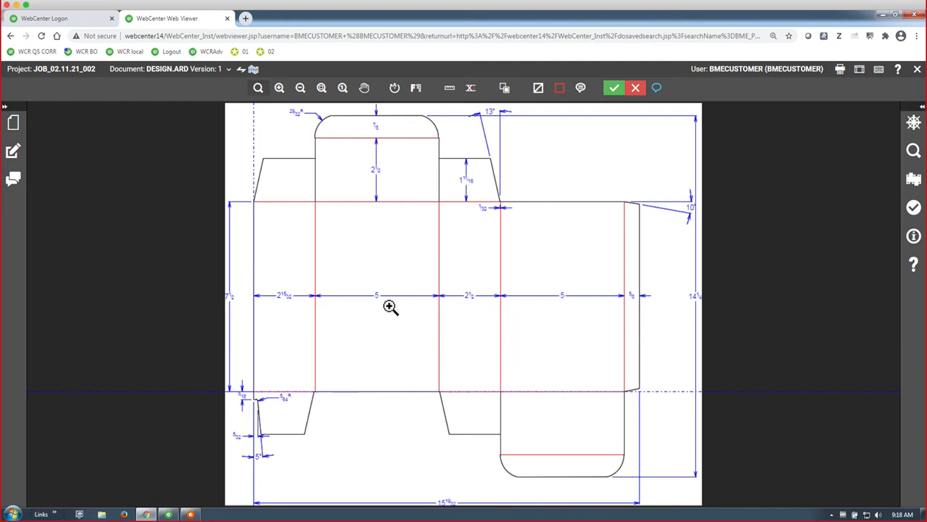
pyautogui.moveTo(594, 112)
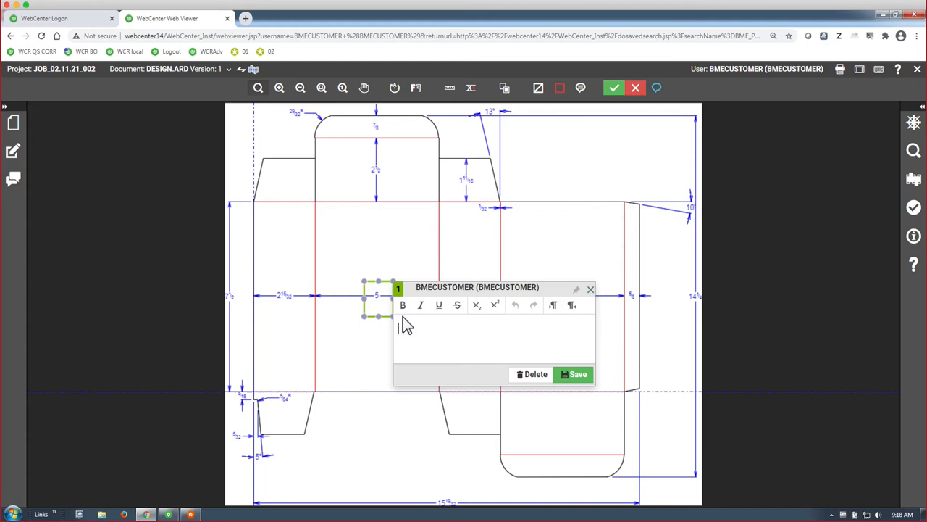
# Step: Save a note reading 'wrong! needes to be' on the central 5 dimension
pyautogui.write('wrong! needes to be')
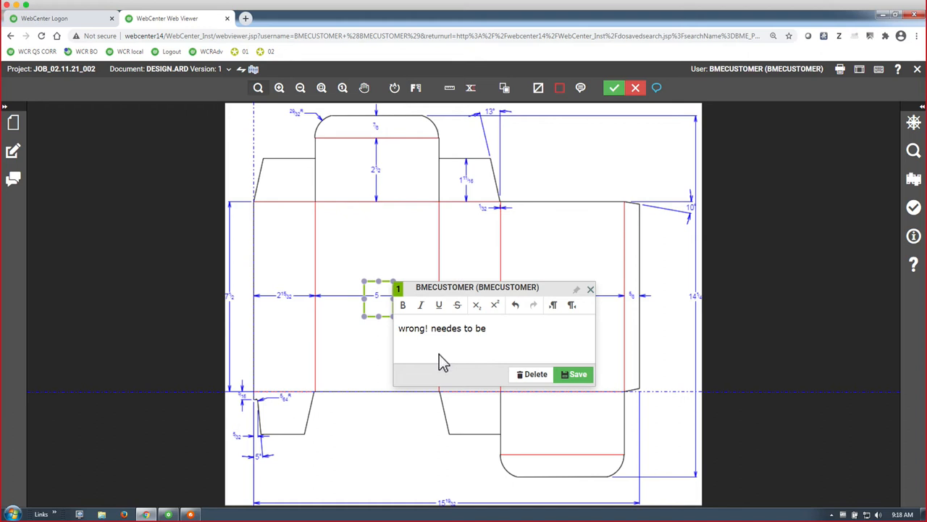
pyautogui.click(576, 374)
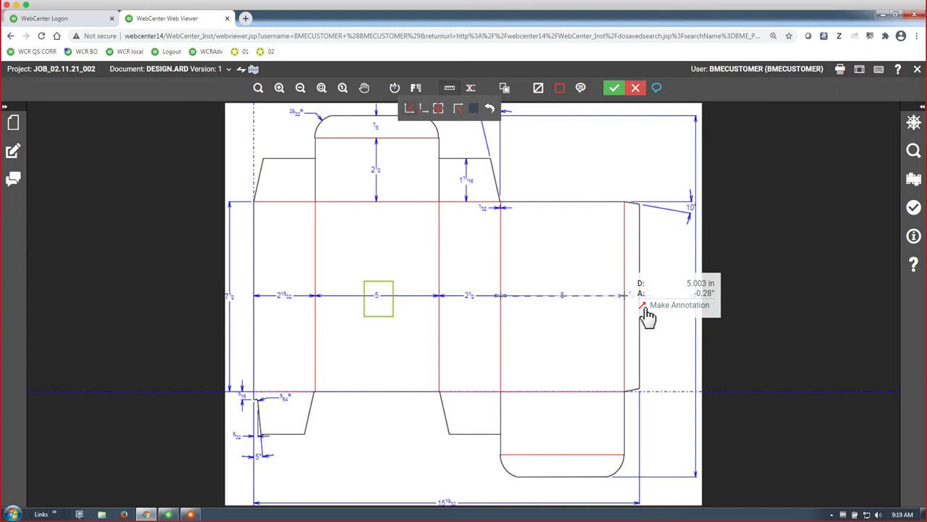
# Step: Turn the right panel's 5 in measurement into an annotation asking for 7.5
pyautogui.click(679, 305)
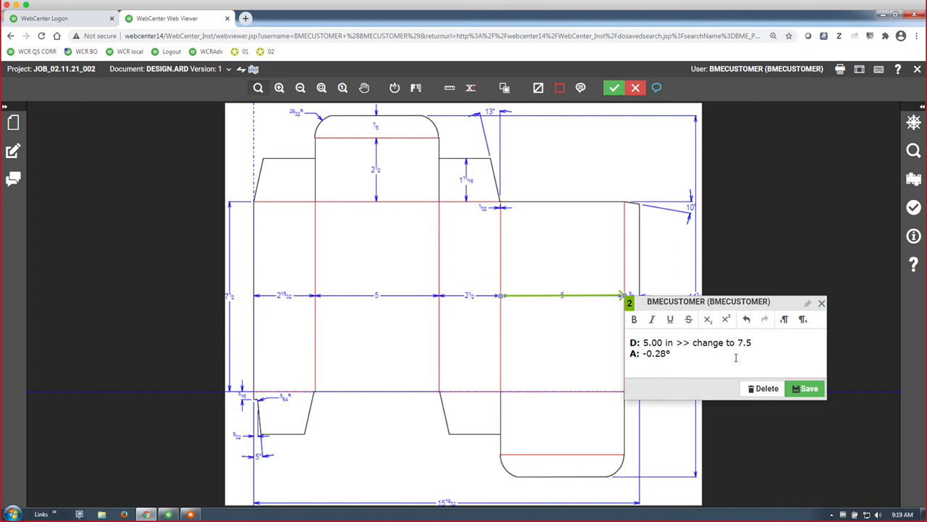
pyautogui.click(805, 389)
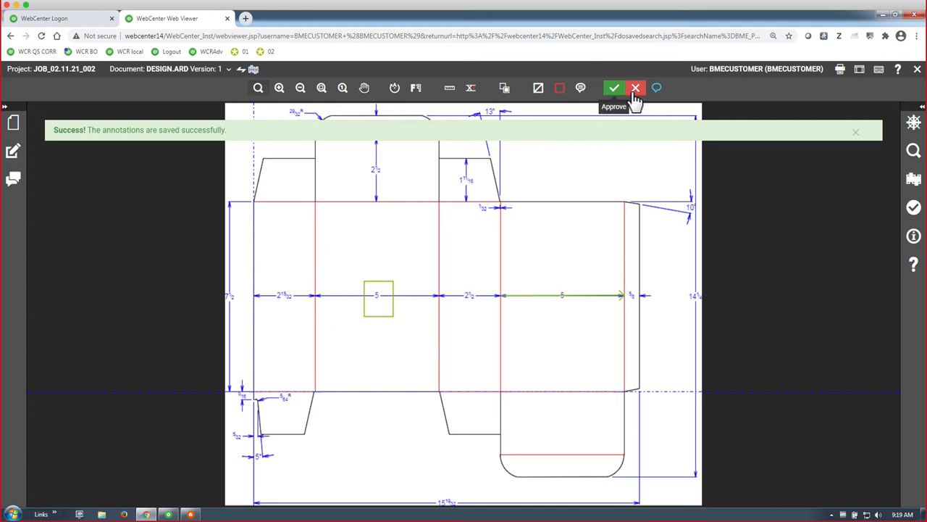
# Step: Reject DESIGN.ARD version 1 with reason Wrong specification and comment 'make changes'
pyautogui.click(635, 88)
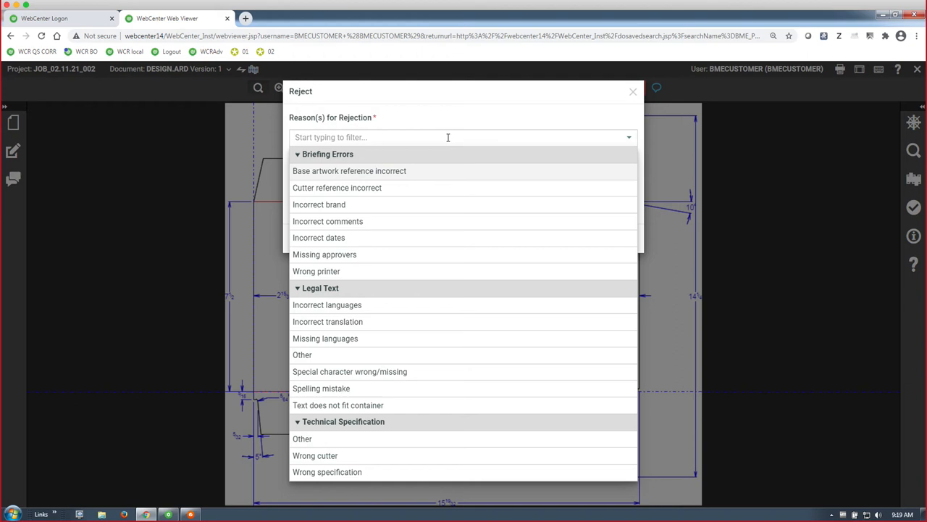
pyautogui.click(328, 471)
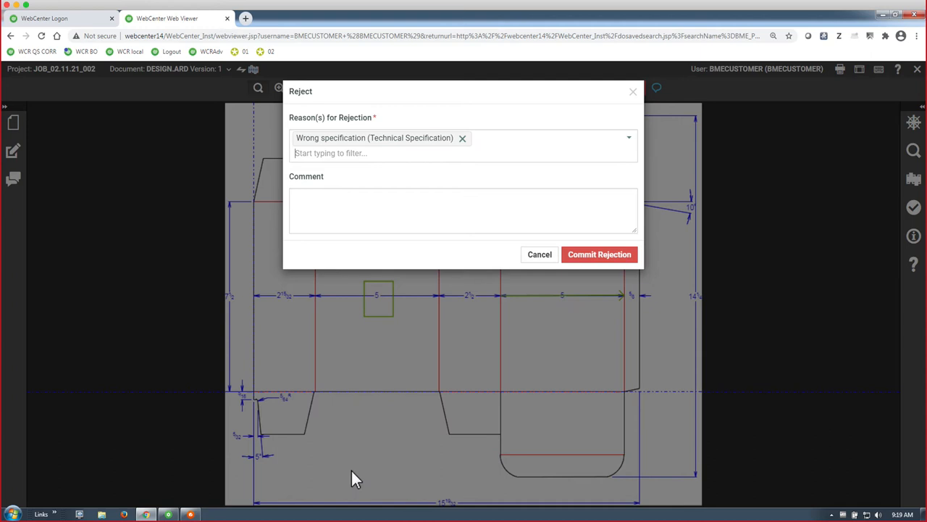
pyautogui.write('make changes')
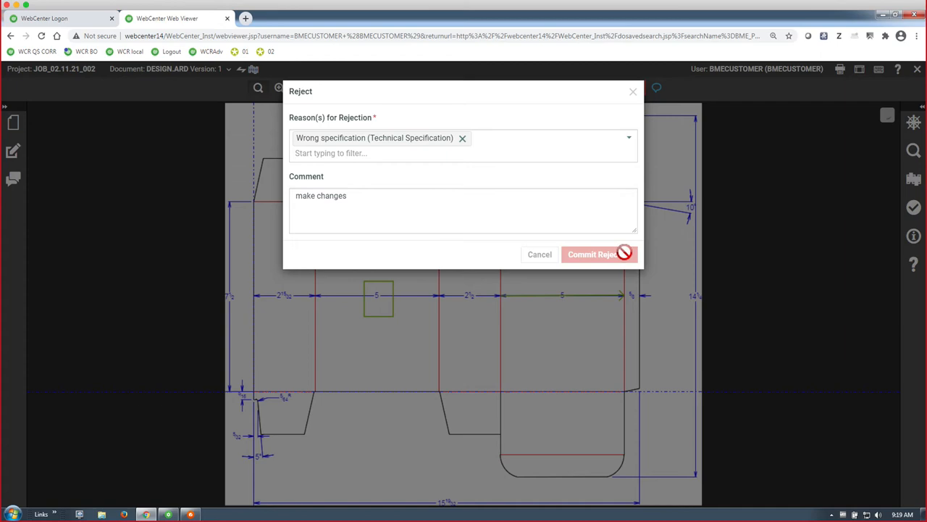
pyautogui.click(592, 255)
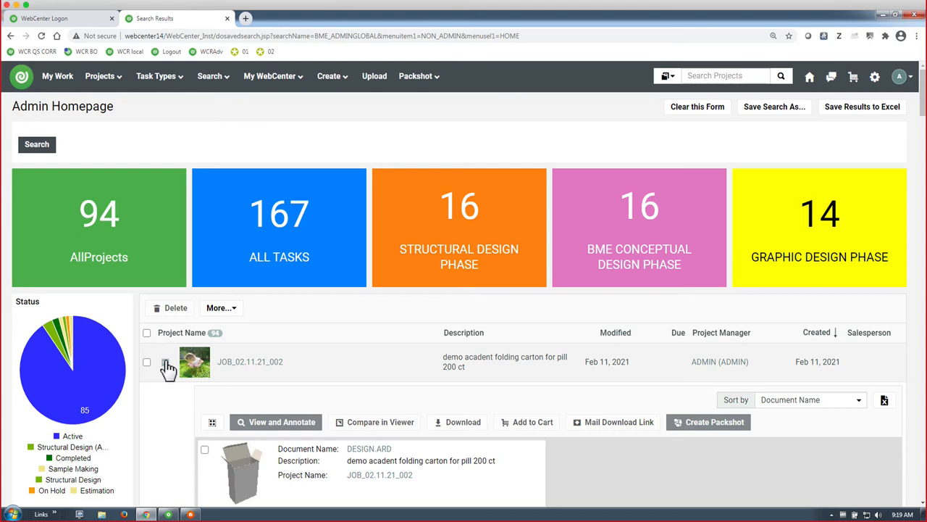
# Step: View version 1 of DESIGN.ARD in the Web Viewer, then switch to ArtiosCAD Browser
pyautogui.click(276, 421)
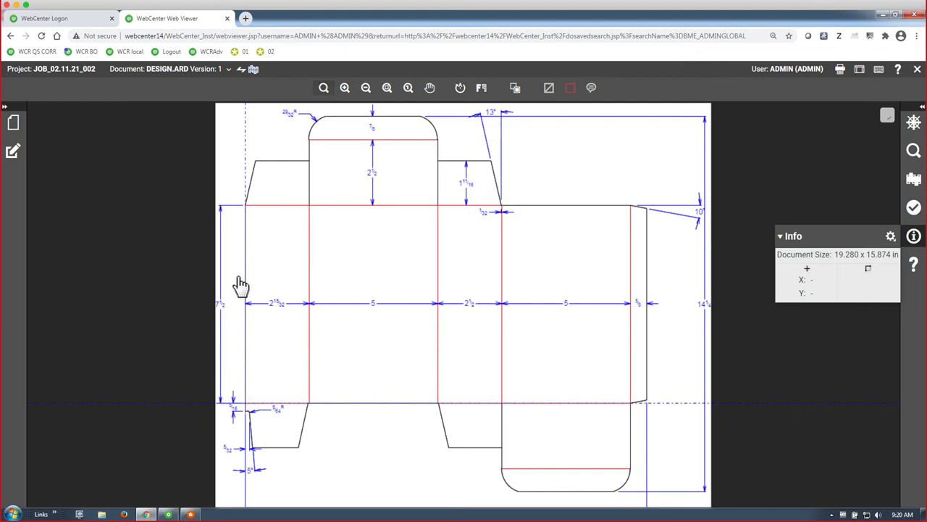
pyautogui.click(12, 151)
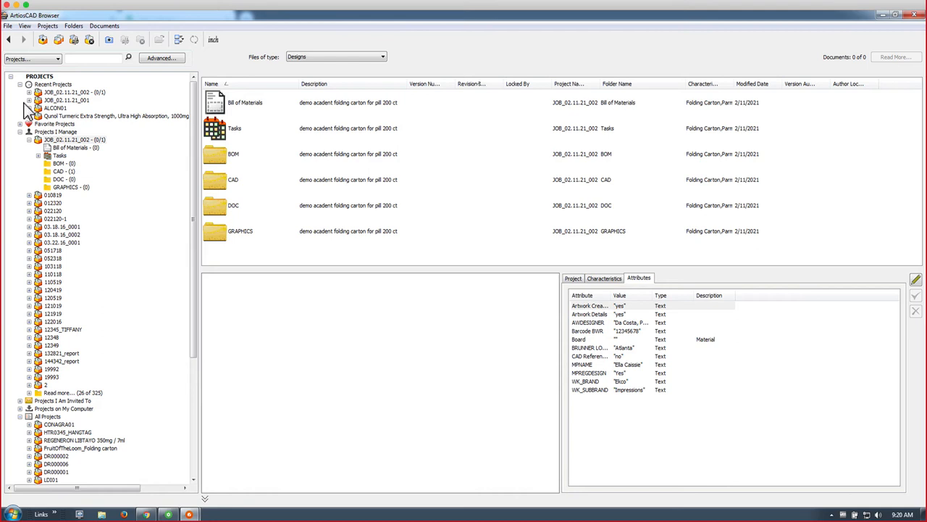
# Step: Open DESIGN.ARD from project JOB_02.11.21_002's CAD folder in ArtiosCAD
pyautogui.click(54, 170)
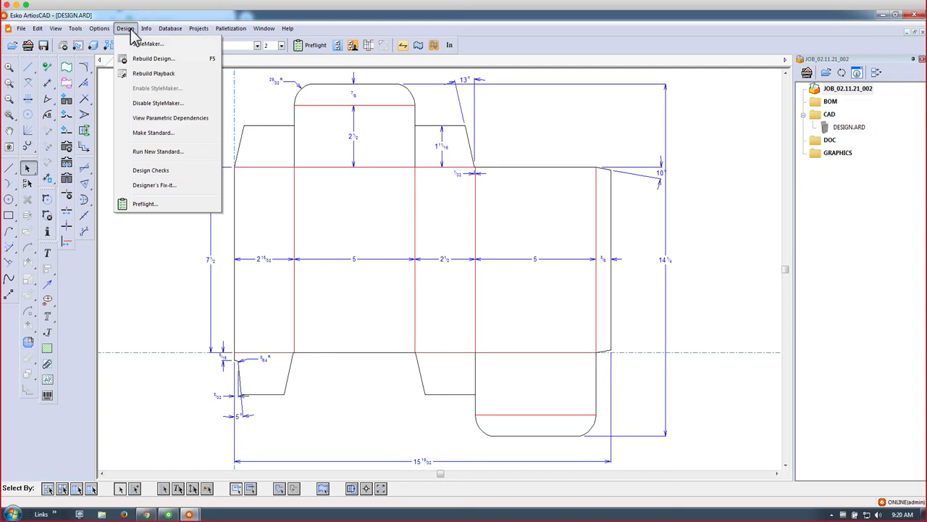
# Step: Rebuild the carton design with length L set to 7.5 inches
pyautogui.click(153, 59)
pyautogui.write('7.5')
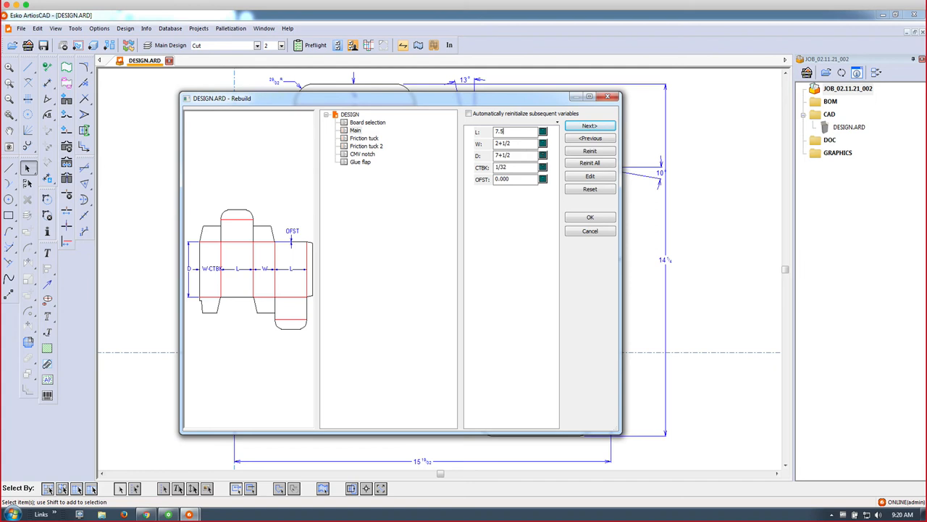
pyautogui.click(591, 125)
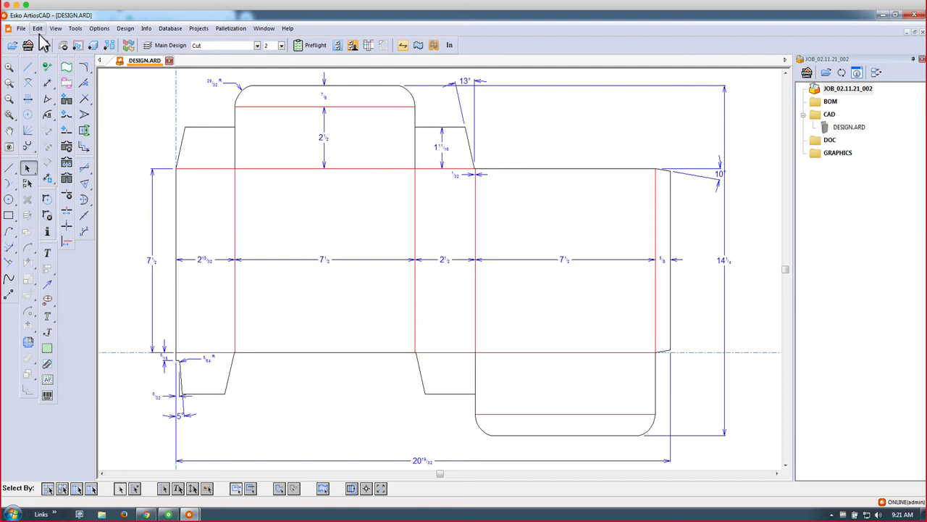
pyautogui.click(10, 29)
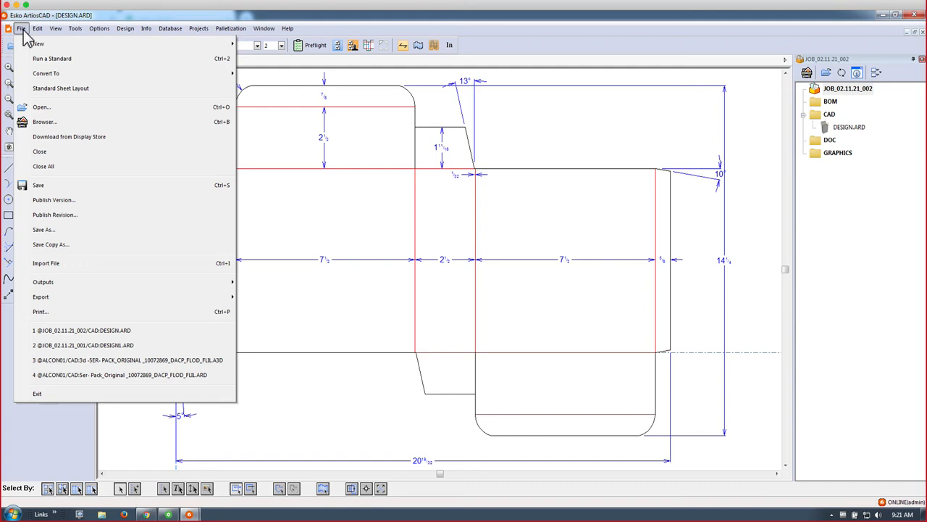
pyautogui.moveTo(45, 196)
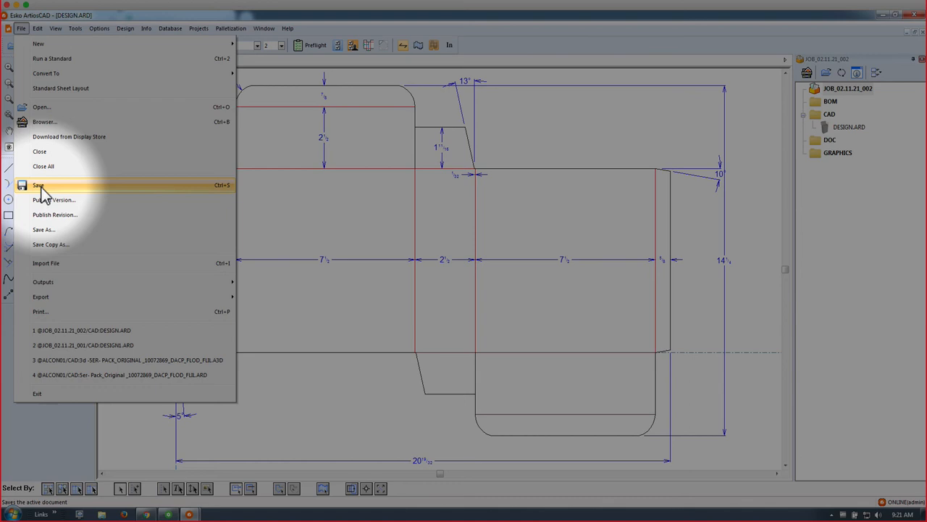
pyautogui.moveTo(53, 200)
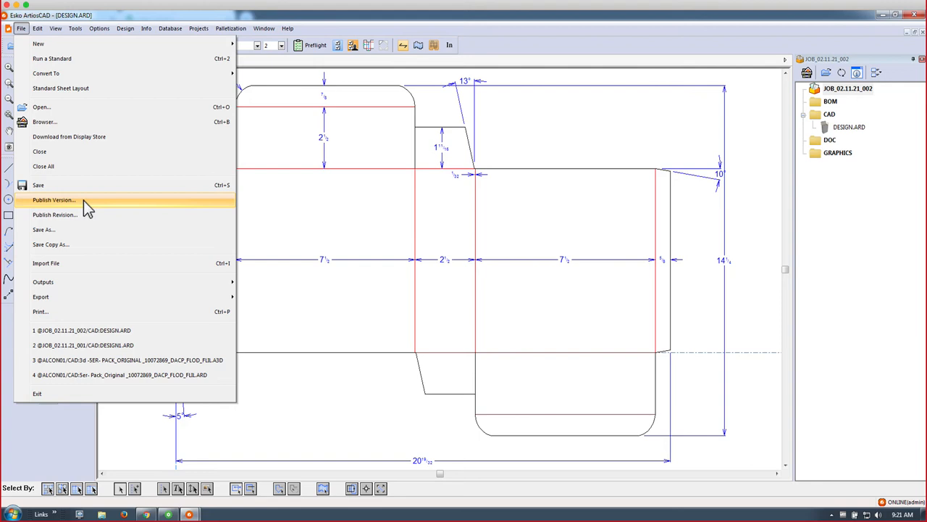
pyautogui.moveTo(86, 215)
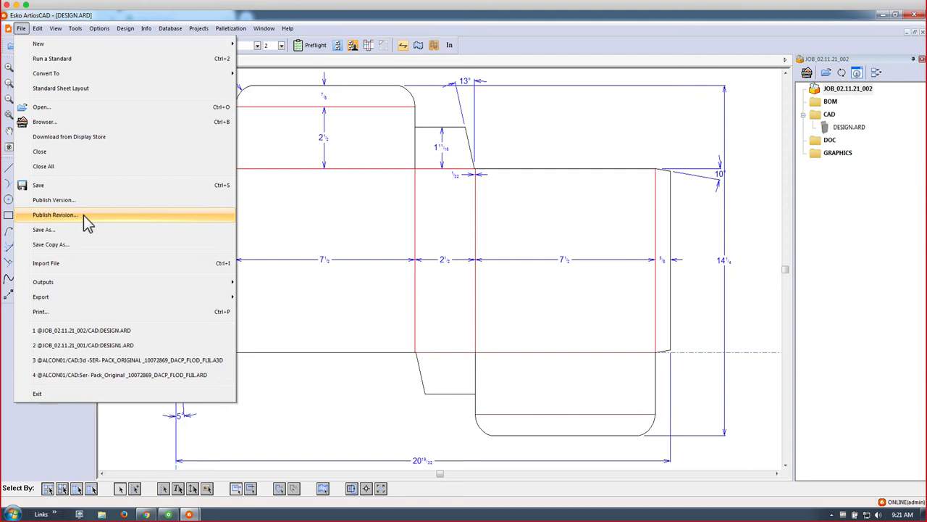
pyautogui.moveTo(85, 205)
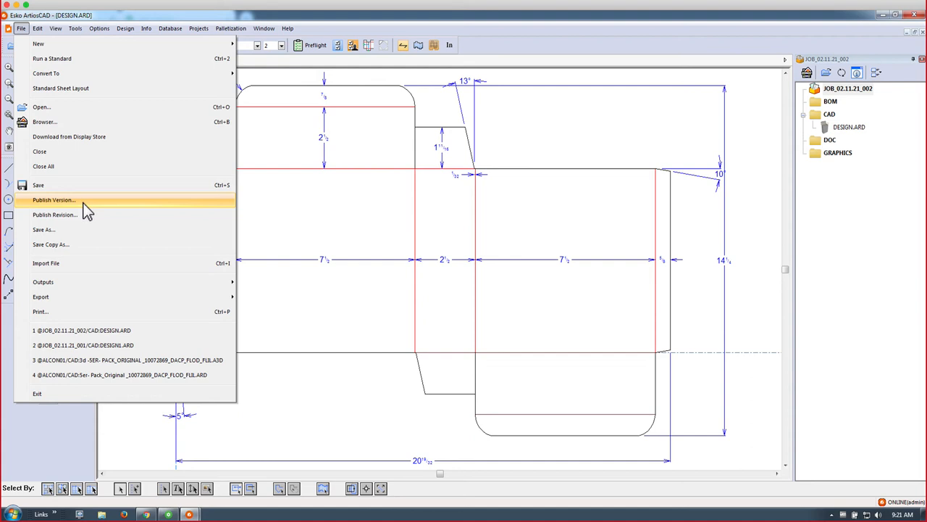
pyautogui.moveTo(89, 221)
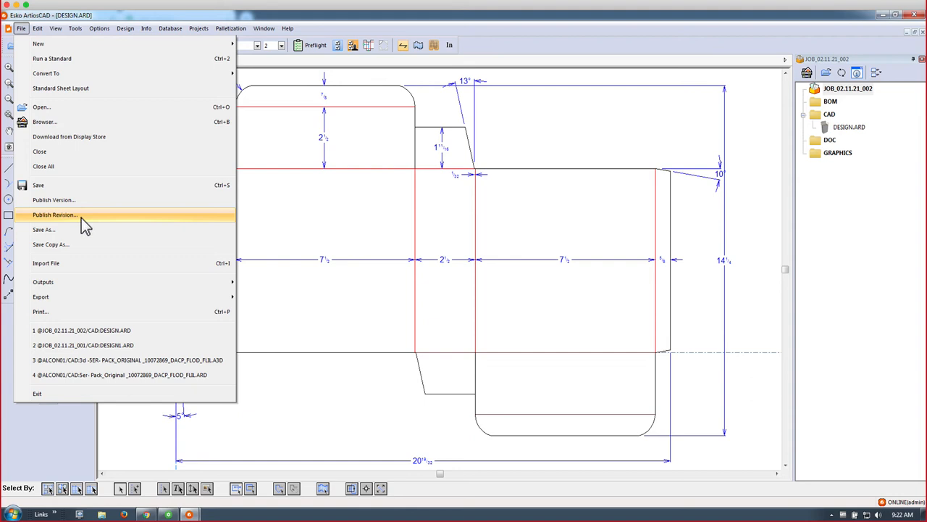
# Step: Choose Publish Version to publish the resized DESIGN.ARD as a new version
pyautogui.click(54, 215)
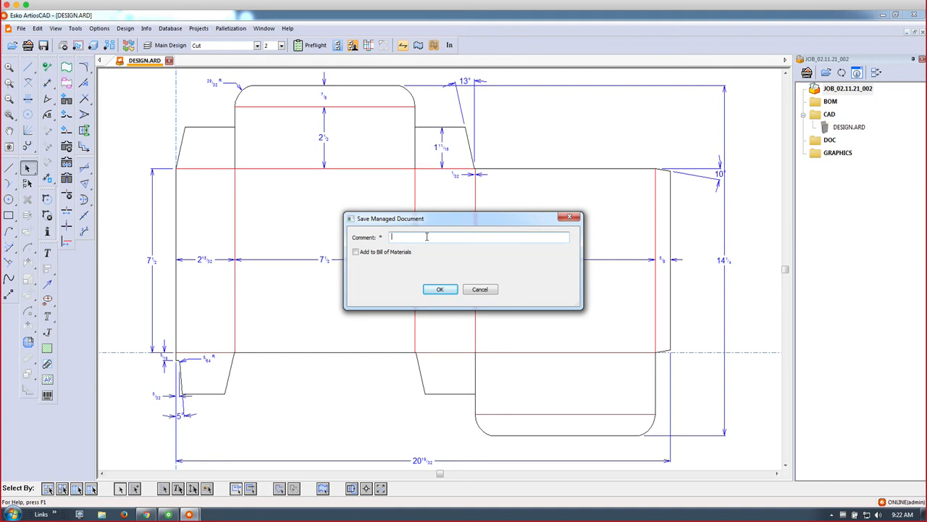
# Step: Publish DESIGN.ARD version 2 with comment 'made change to 7.5' and accept the database information
pyautogui.write('made change to 7.5')
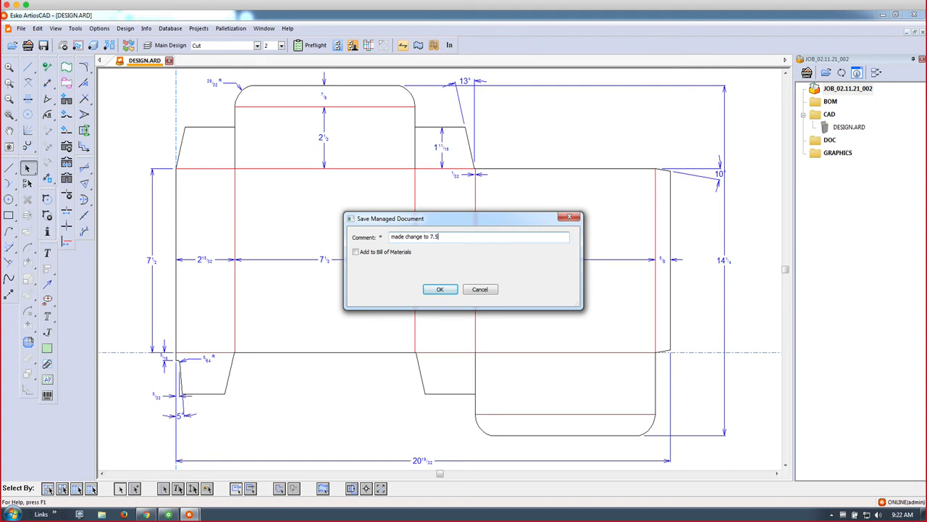
pyautogui.click(440, 289)
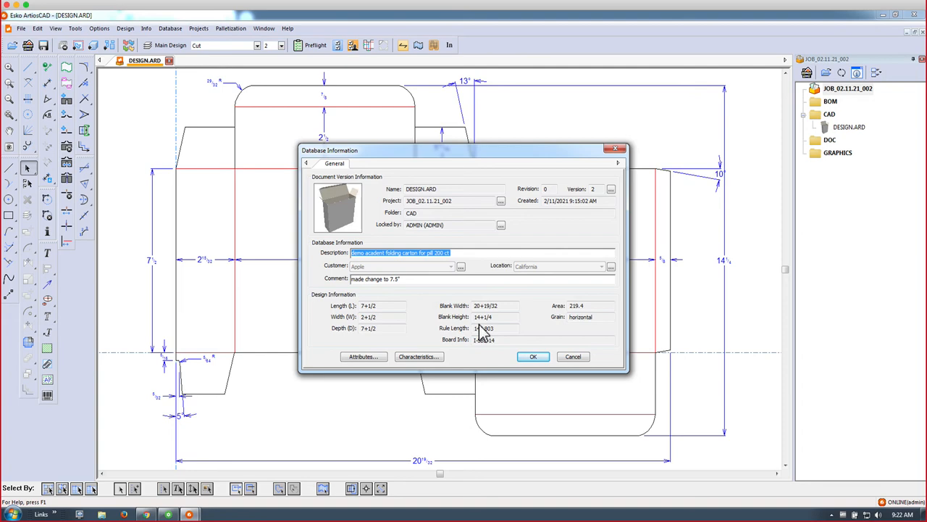
pyautogui.click(534, 356)
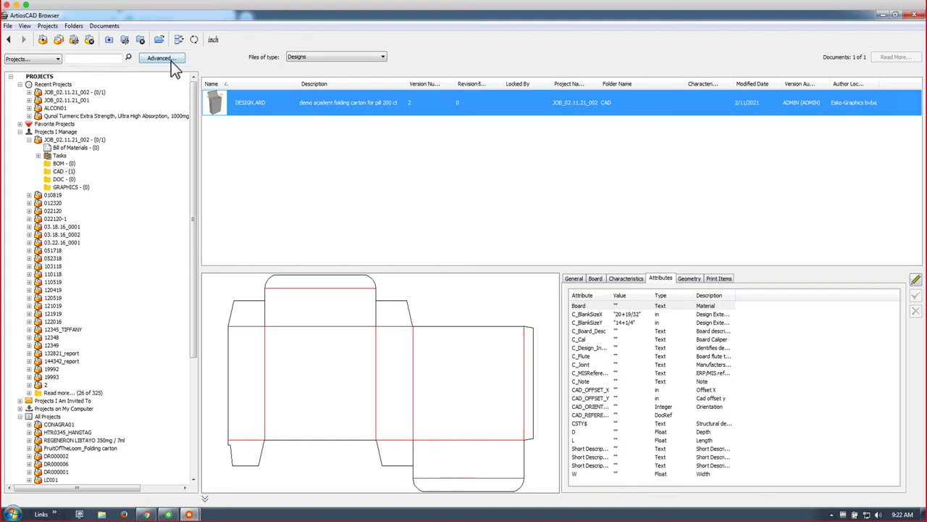
pyautogui.moveTo(412, 119)
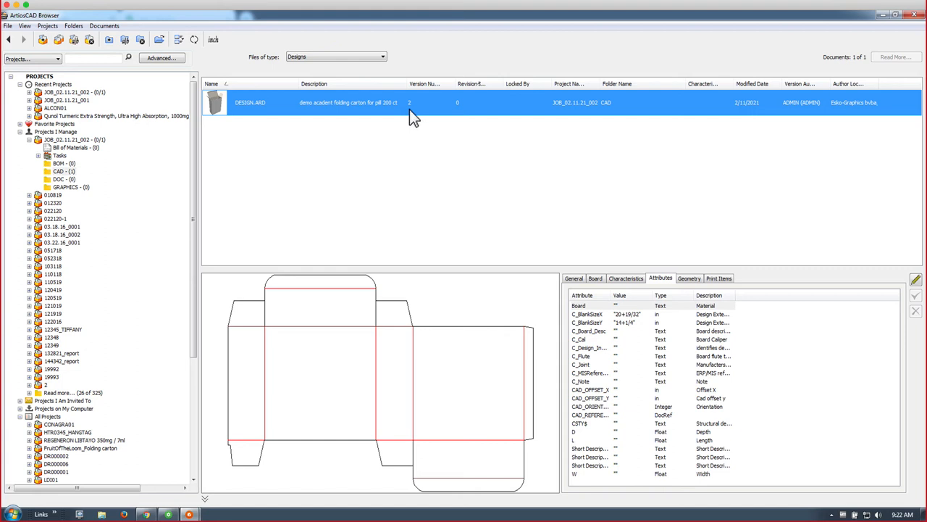
pyautogui.moveTo(418, 117)
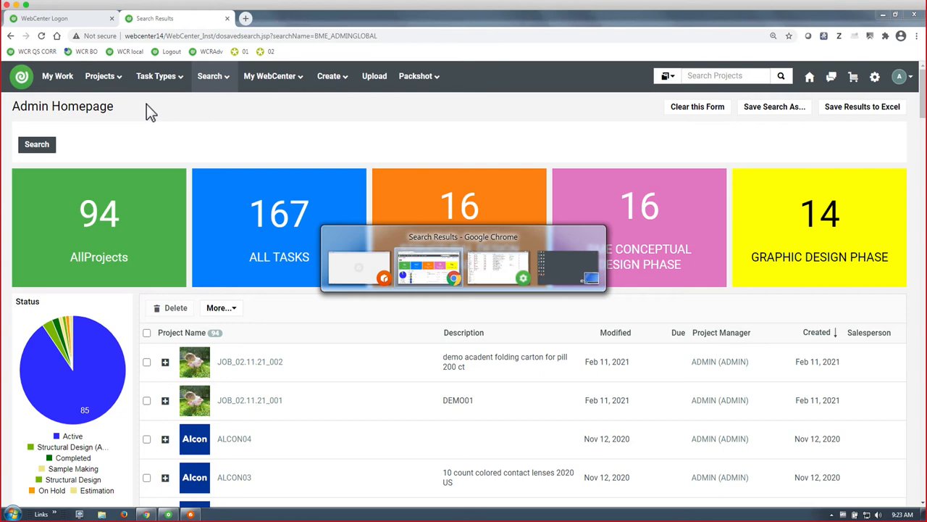
# Step: Open project JOB_02.11.21_002 in WebCenter and check version 2's approval status
pyautogui.click(249, 361)
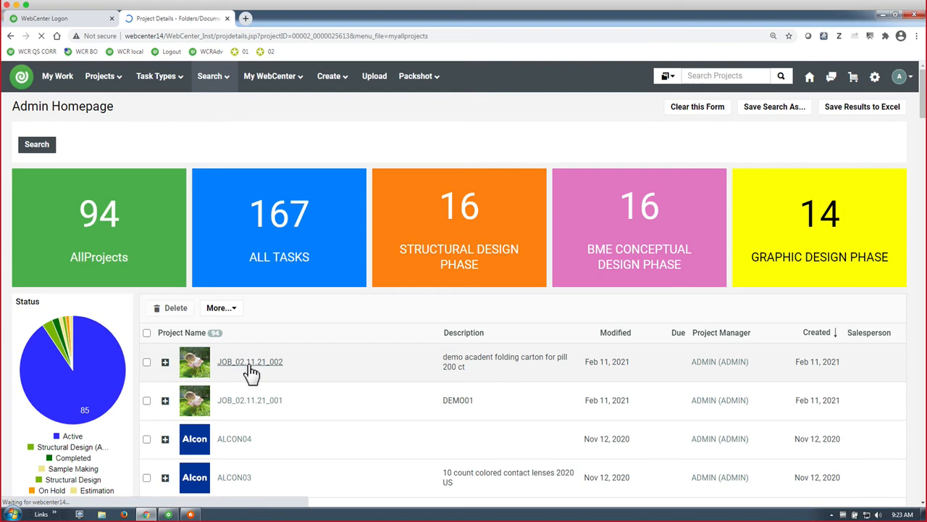
pyautogui.click(249, 362)
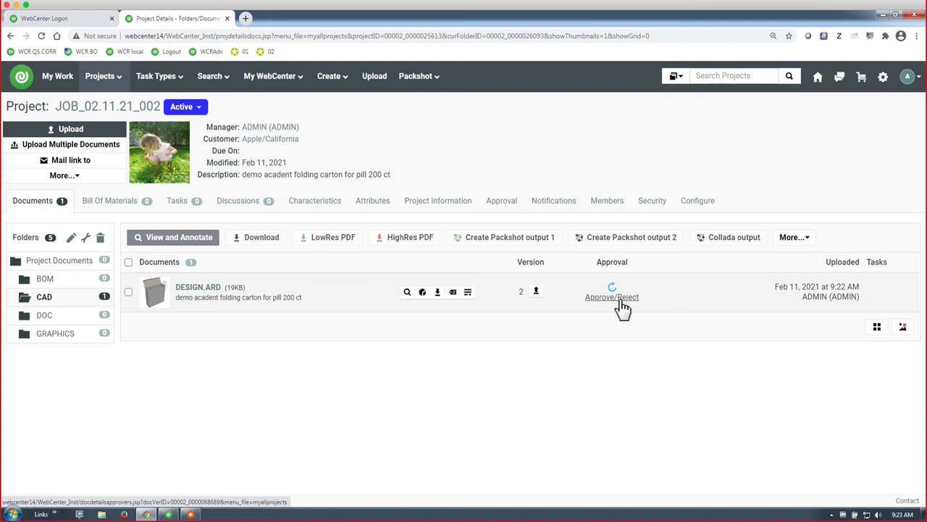
pyautogui.moveTo(621, 304)
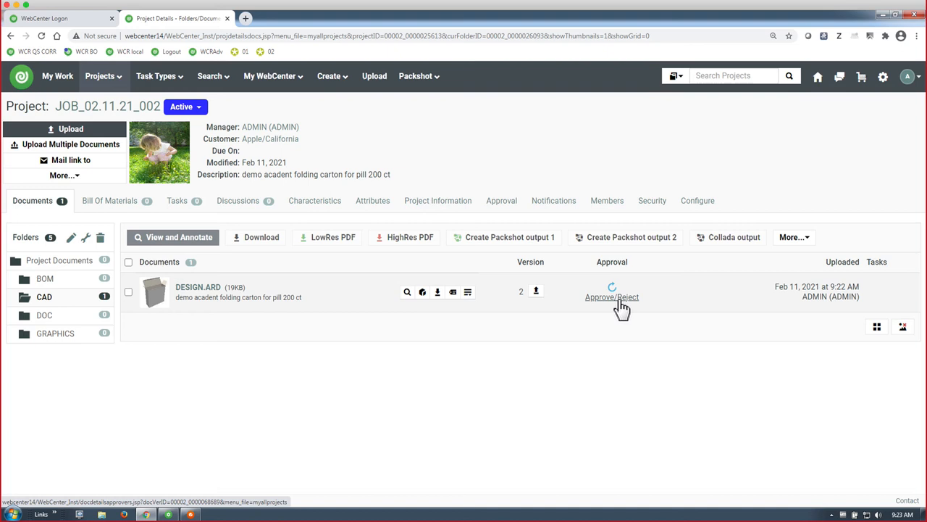
pyautogui.click(612, 296)
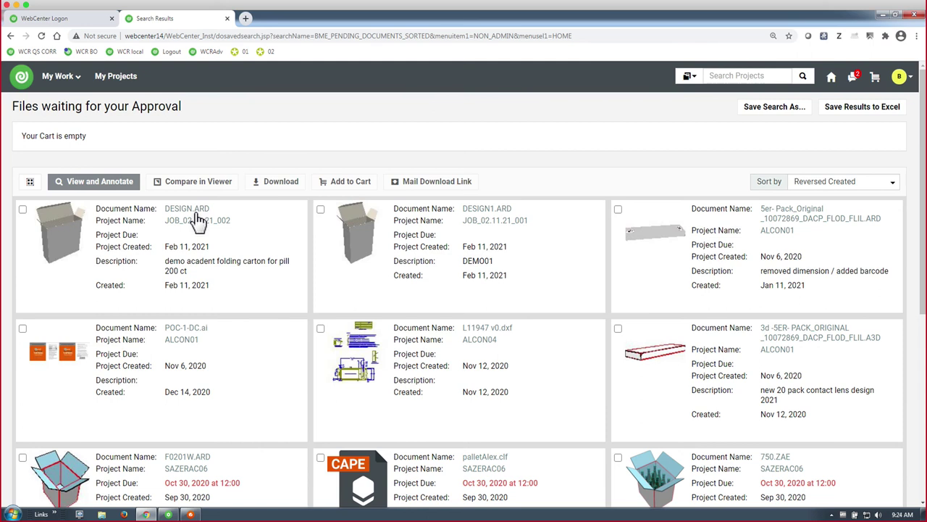
# Step: Open DESIGN.ARD version 2 in the viewer and bring up the compare-document picker
pyautogui.click(187, 209)
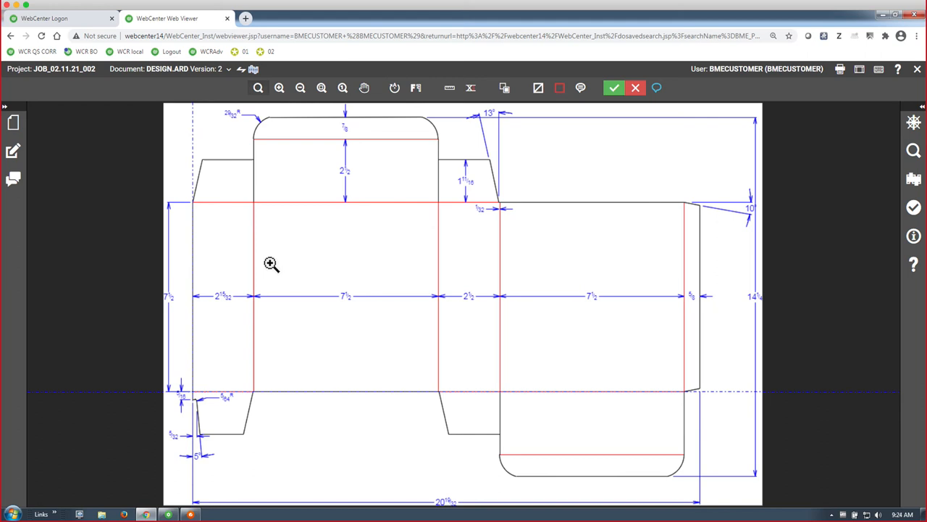
pyautogui.moveTo(505, 88)
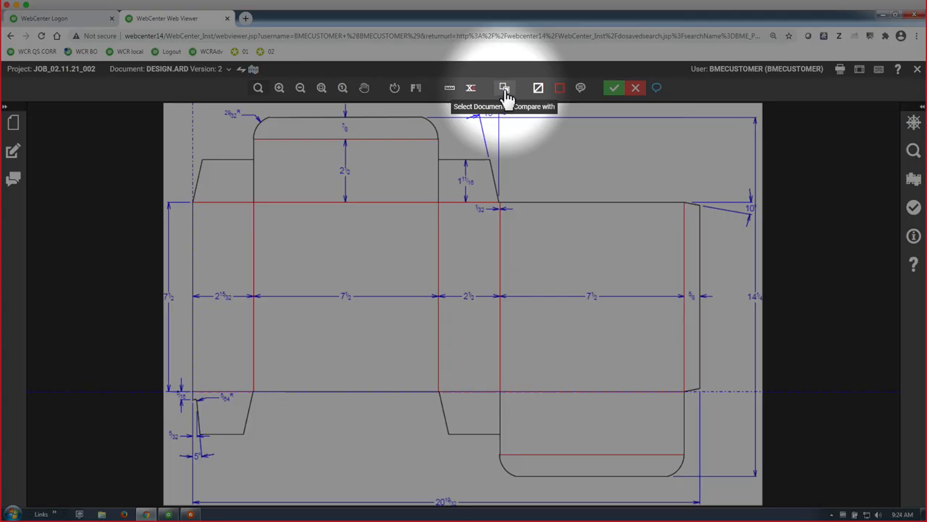
pyautogui.click(506, 87)
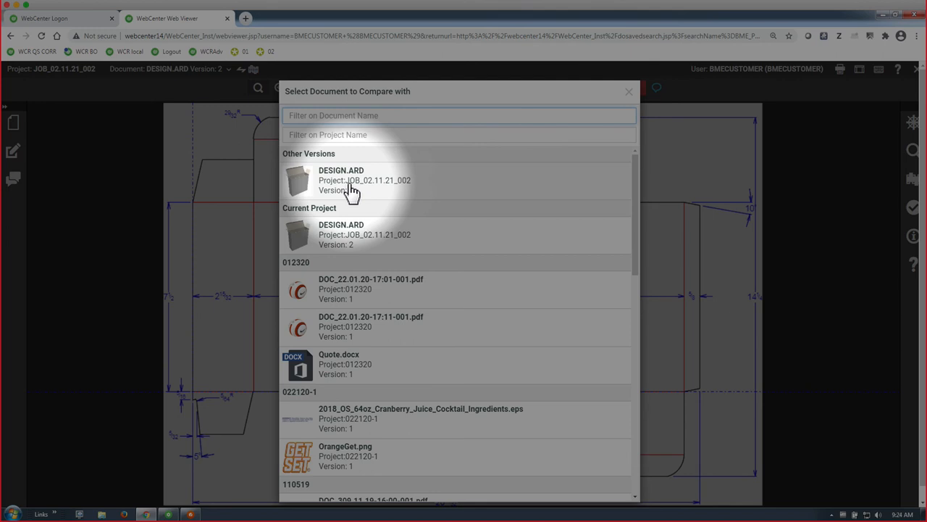
# Step: Compare version 2 against version 1 with the difference overlay, then approve version 2
pyautogui.click(342, 181)
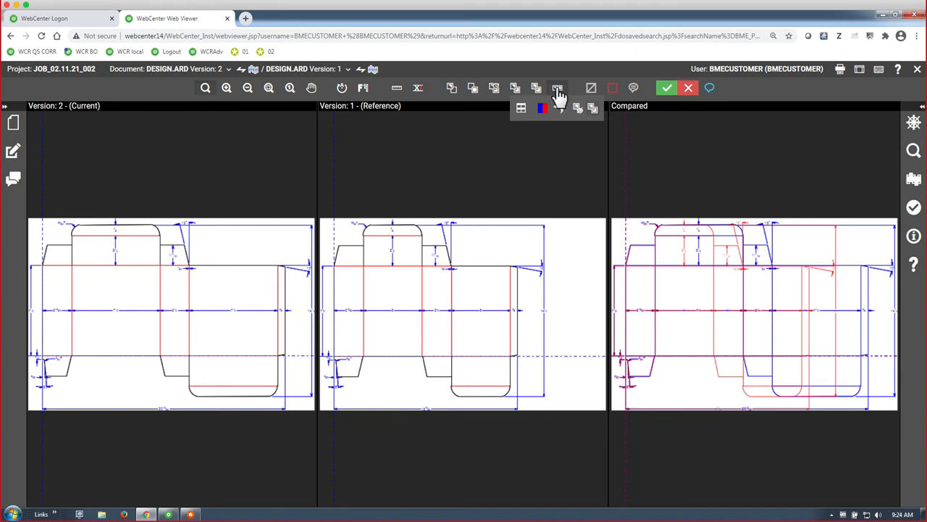
pyautogui.click(558, 107)
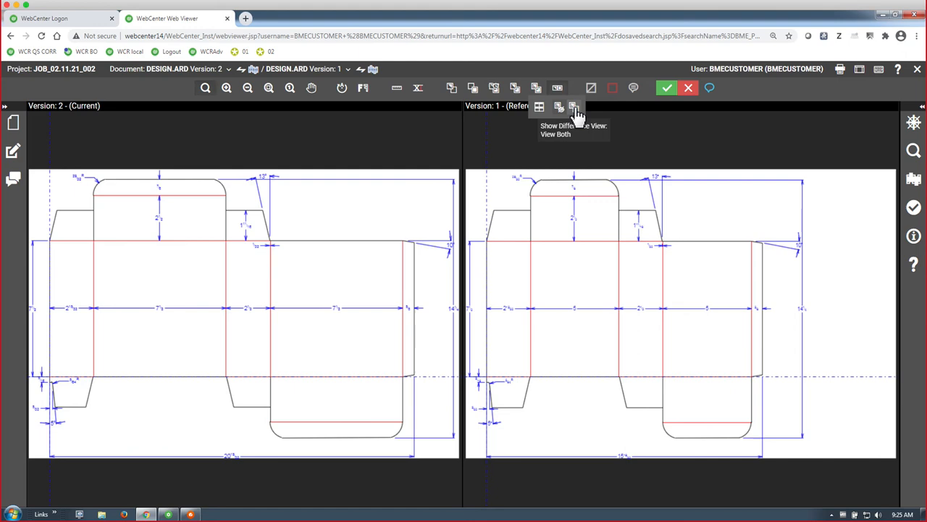
pyautogui.click(577, 107)
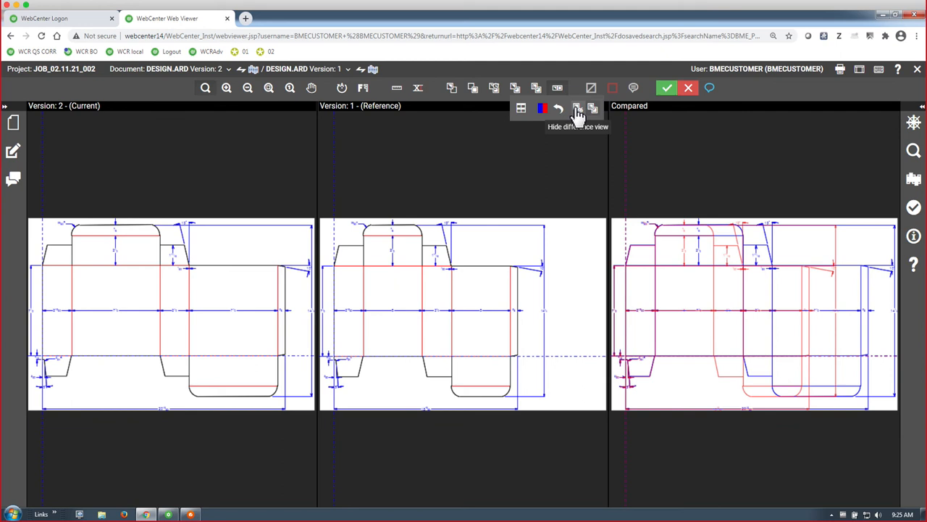
pyautogui.click(577, 108)
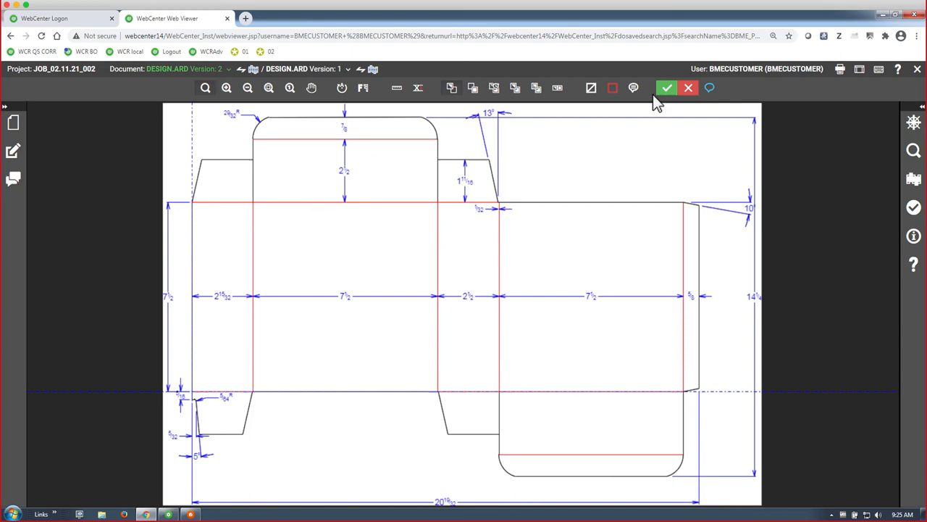
pyautogui.click(668, 88)
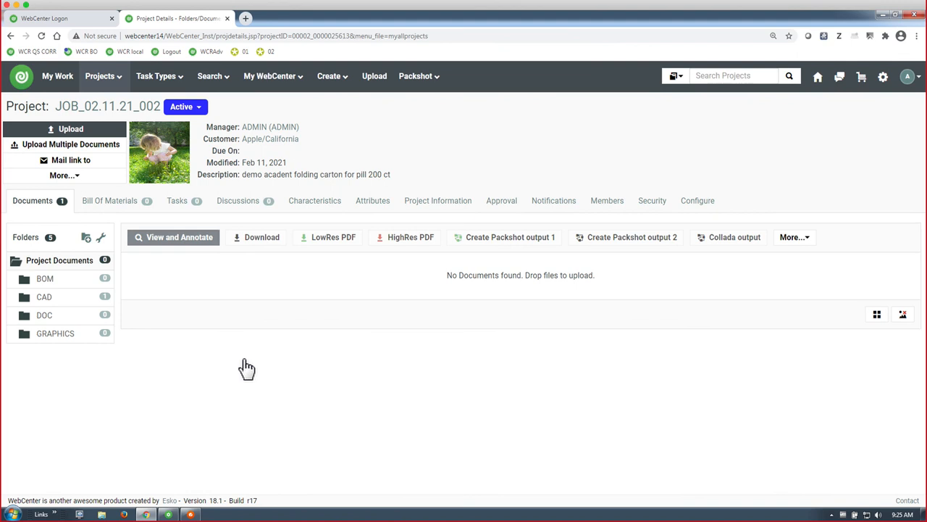
# Step: Close the web viewer to return to the JOB_02.11.21_002 project page
pyautogui.click(45, 297)
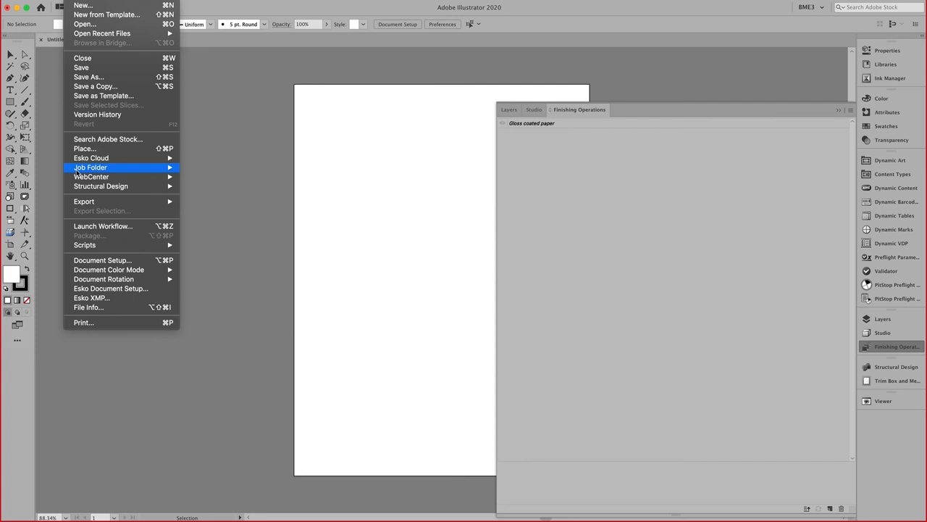
pyautogui.click(91, 177)
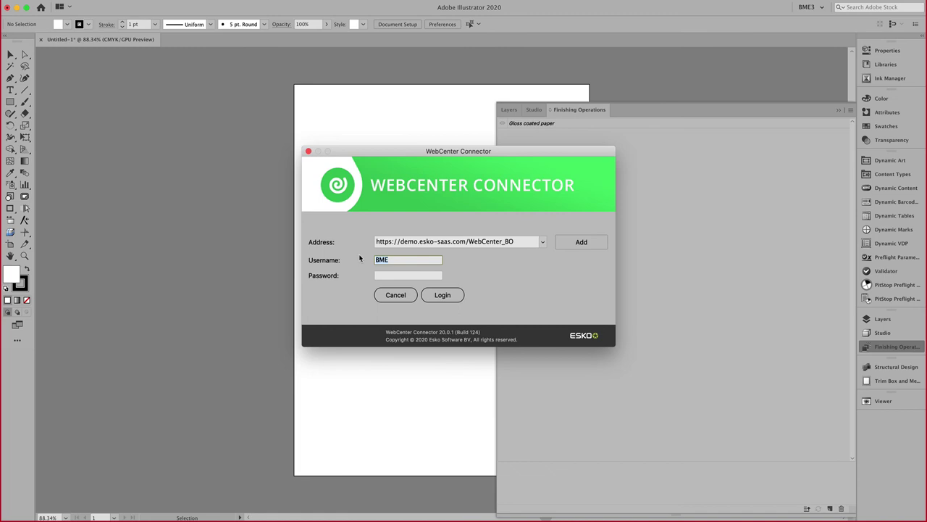
pyautogui.click(541, 241)
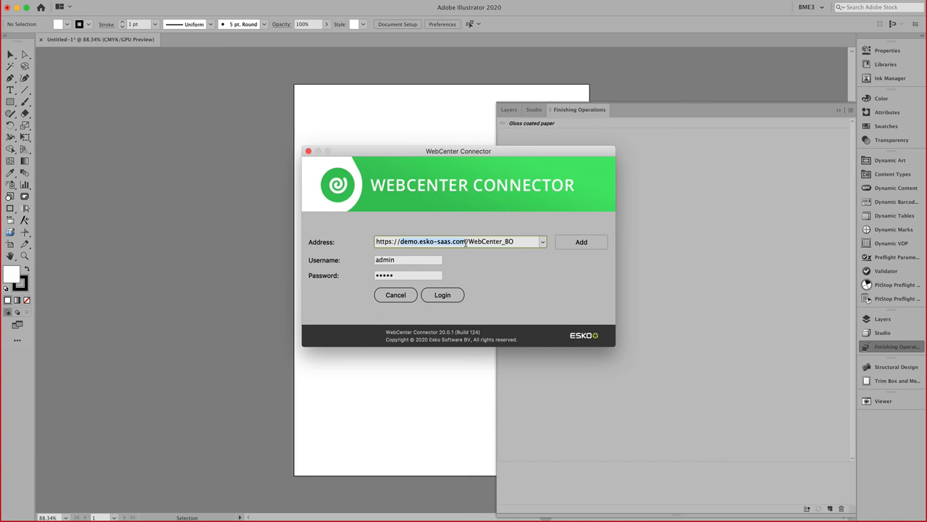
pyautogui.write('https://webcenter14/WebCenter_BO')
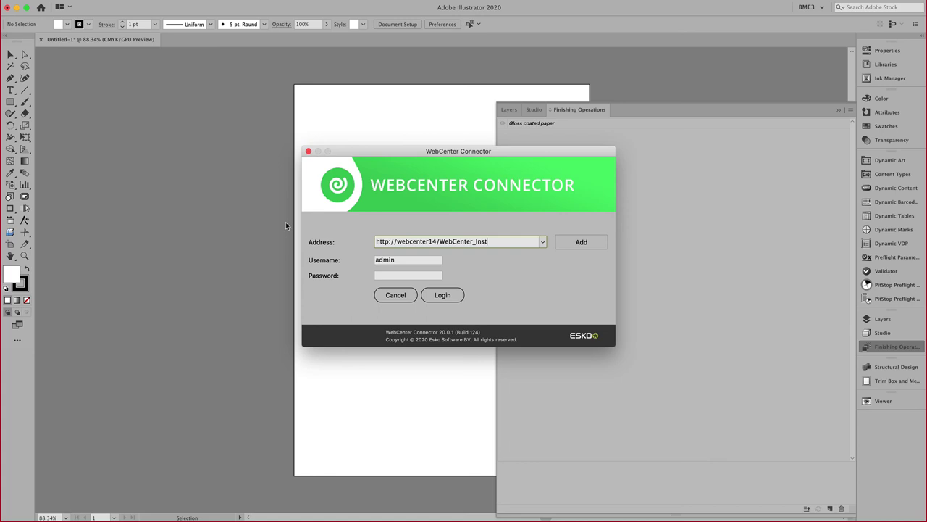
pyautogui.click(581, 241)
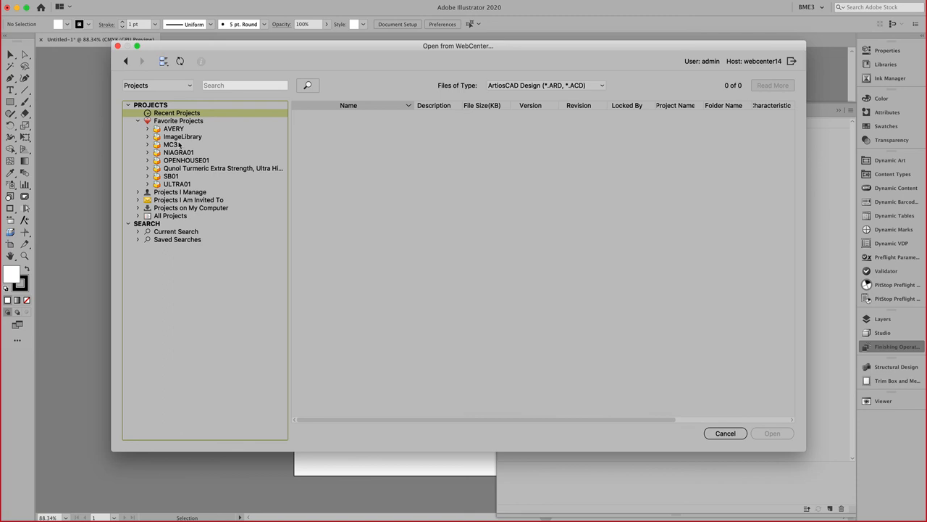
# Step: Search *2.11* and open DESIGN.ARD from the CAD folder of JOB_02.11.21_002
pyautogui.click(244, 84)
pyautogui.write('*2.11*')
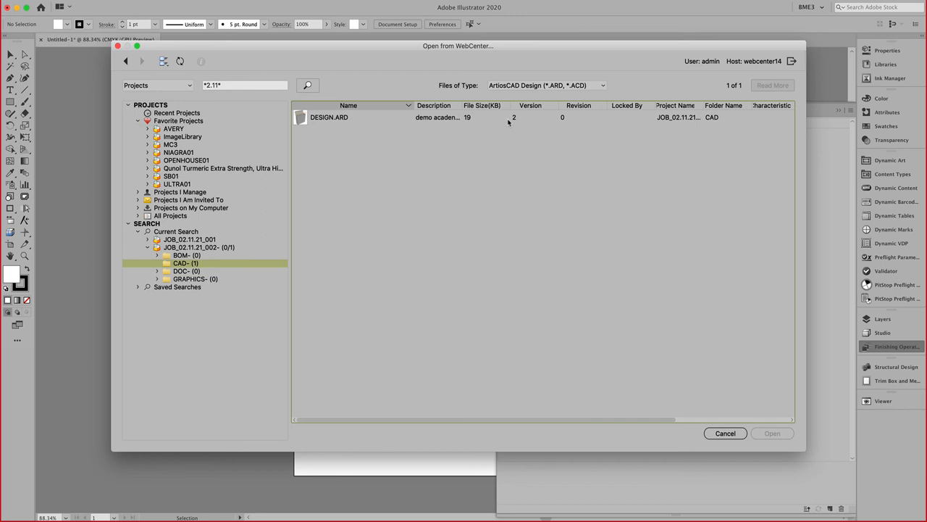
pyautogui.click(773, 434)
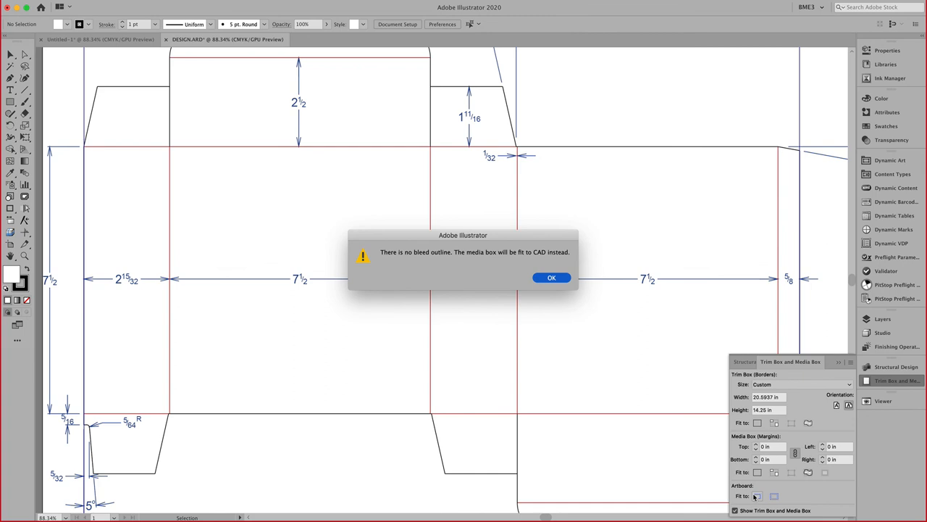
# Step: Accept fitting the media box to the CAD on the no-bleed-outline alert
pyautogui.click(552, 278)
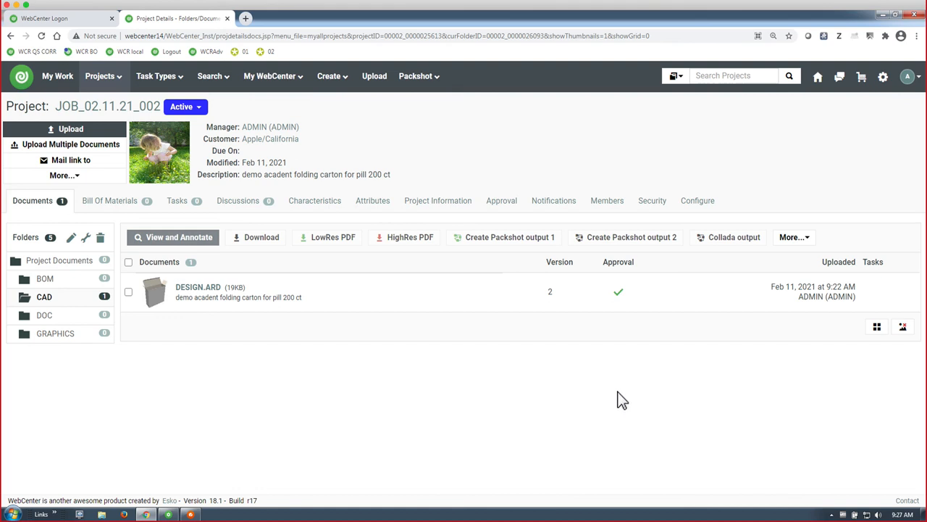
pyautogui.moveTo(607, 381)
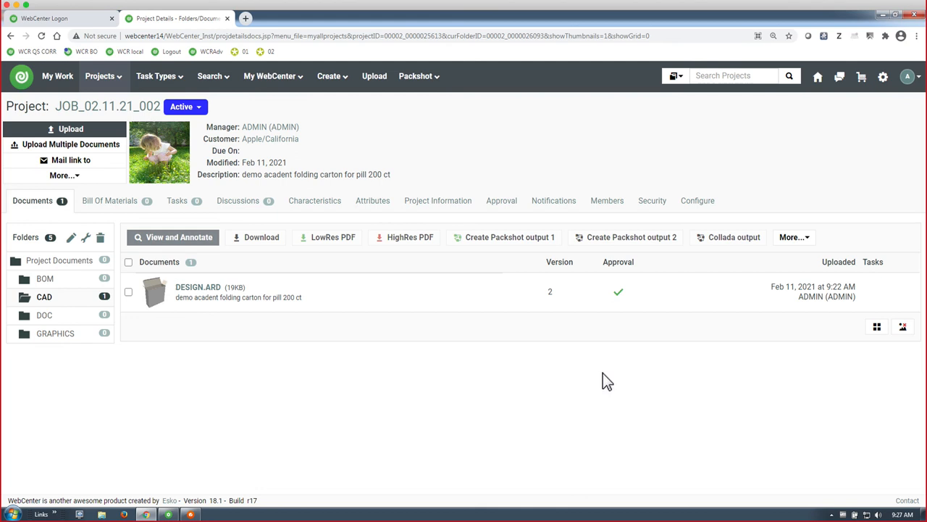
pyautogui.moveTo(382, 133)
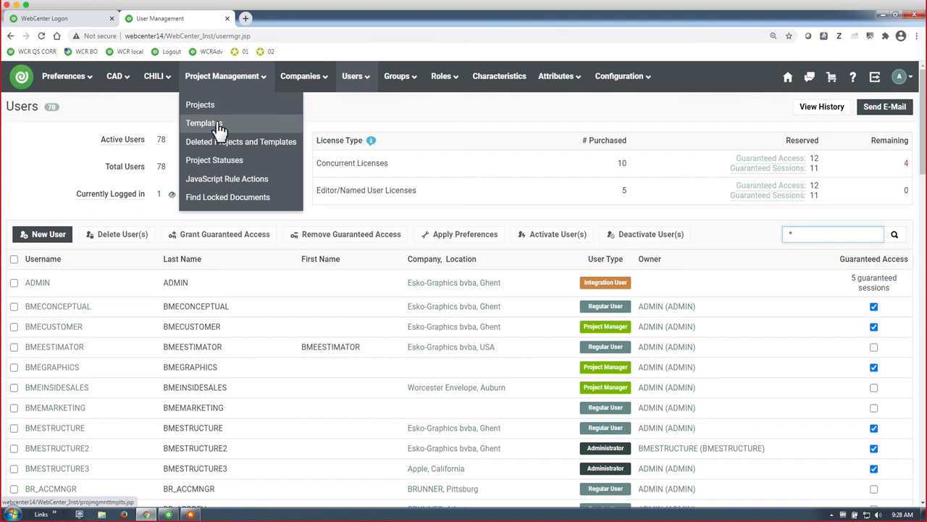
# Step: View the ACADTEMPLATE project template, then return to the Esko website in Firefox
pyautogui.click(203, 122)
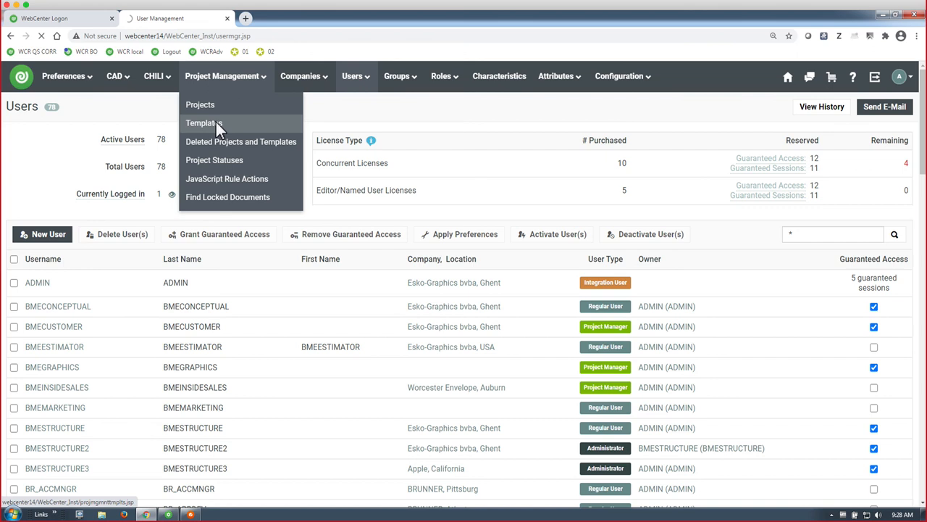
pyautogui.click(203, 123)
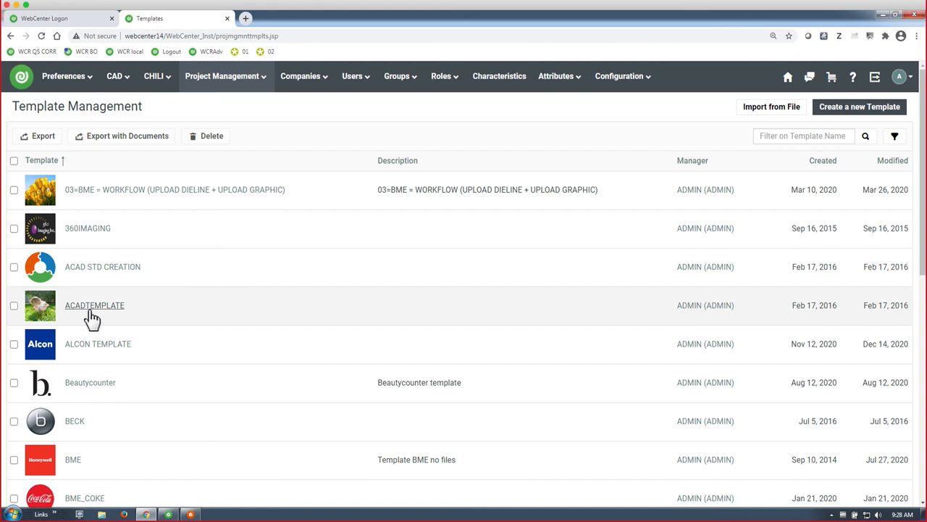
pyautogui.click(94, 305)
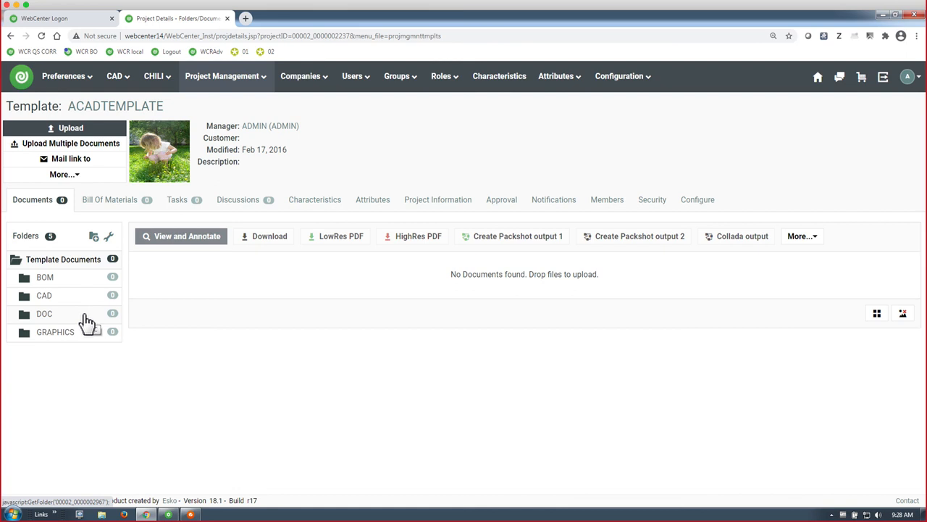
pyautogui.moveTo(109, 209)
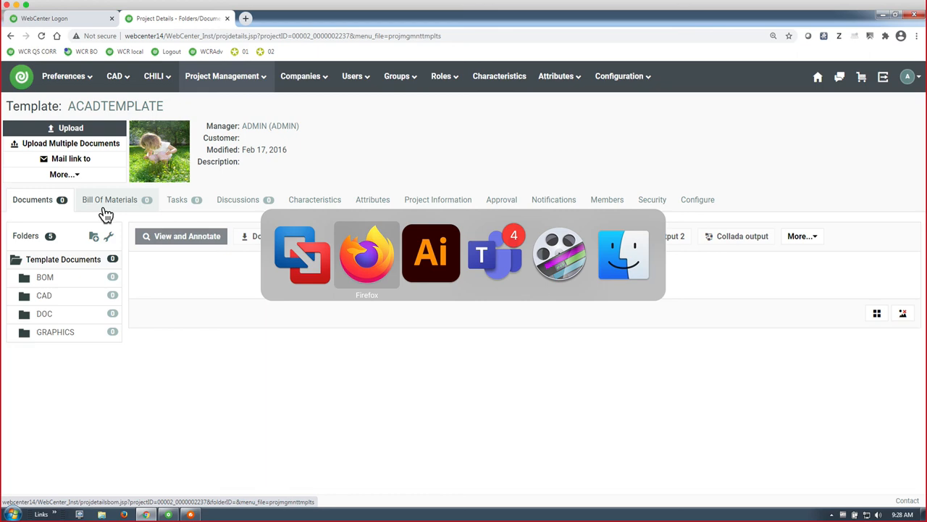
pyautogui.click(366, 253)
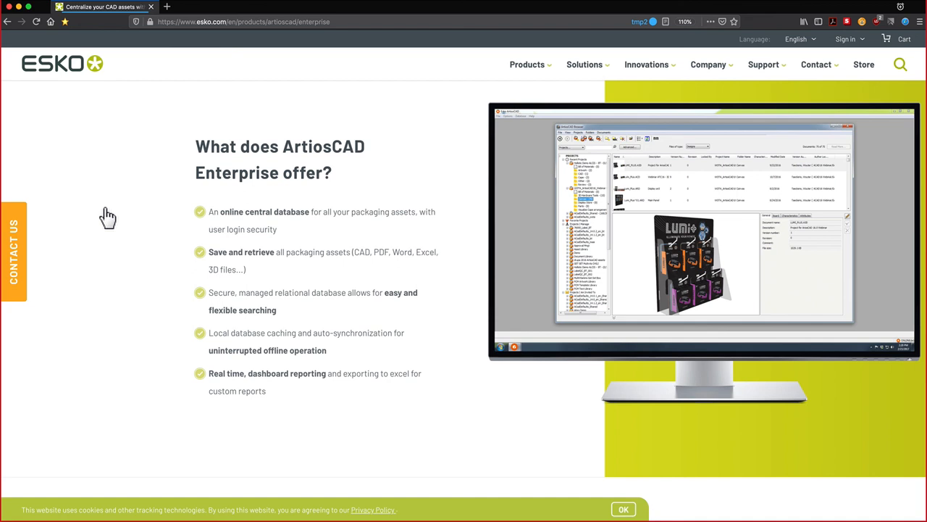
pyautogui.moveTo(104, 210)
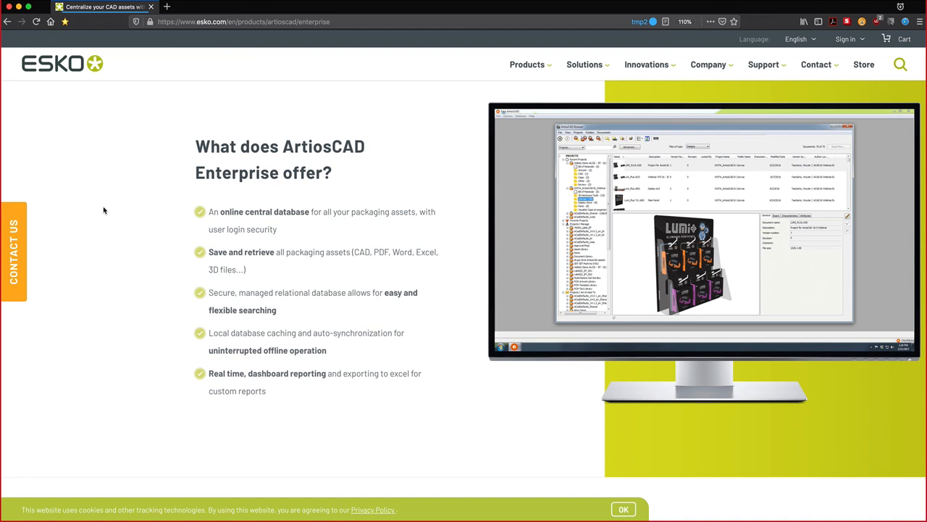
pyautogui.moveTo(266, 393)
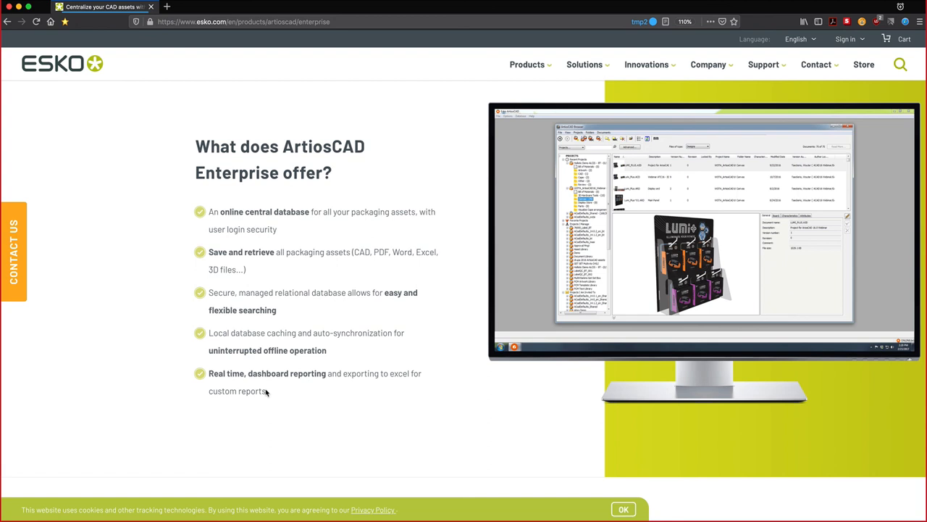
pyautogui.moveTo(272, 375)
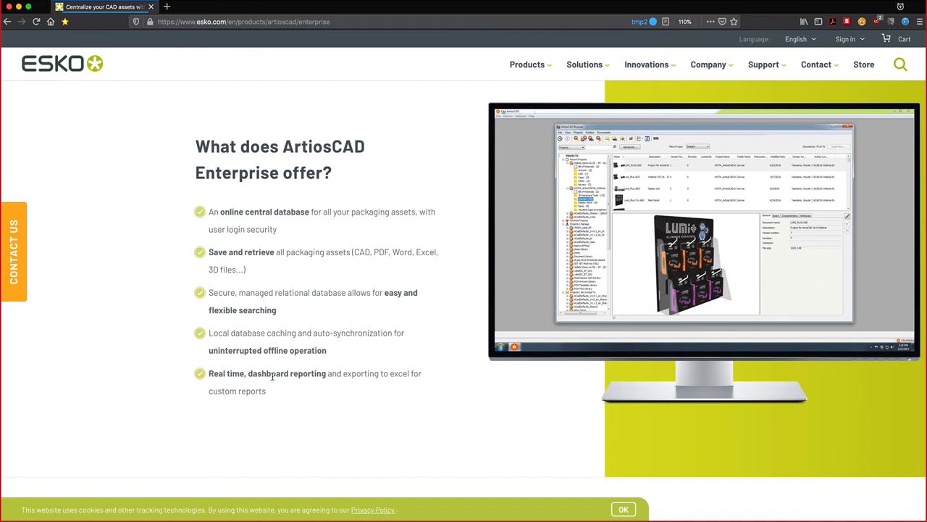
pyautogui.moveTo(289, 391)
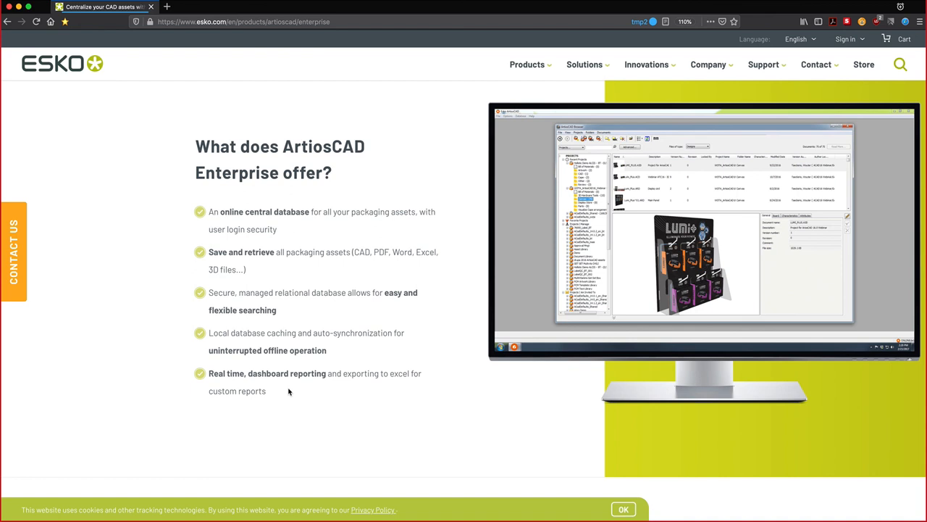